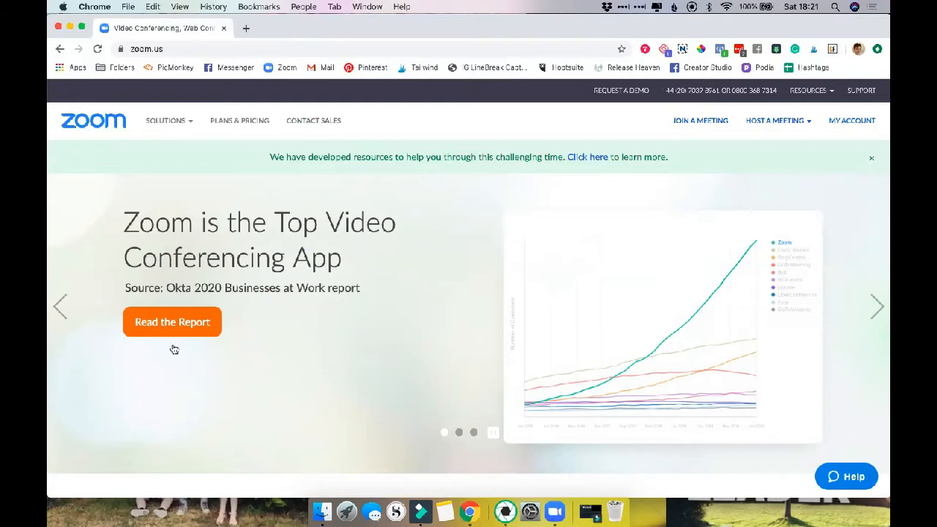
mouse_move(392, 344)
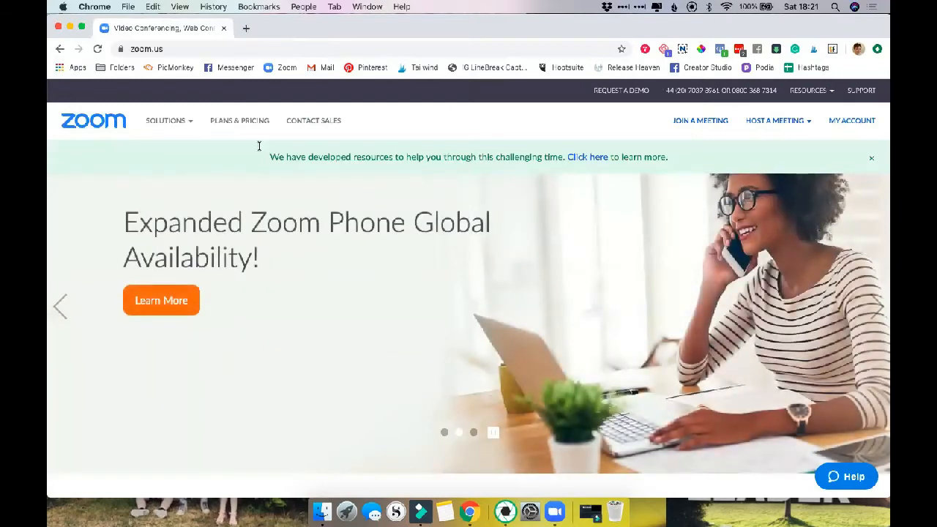
mouse_move(205, 166)
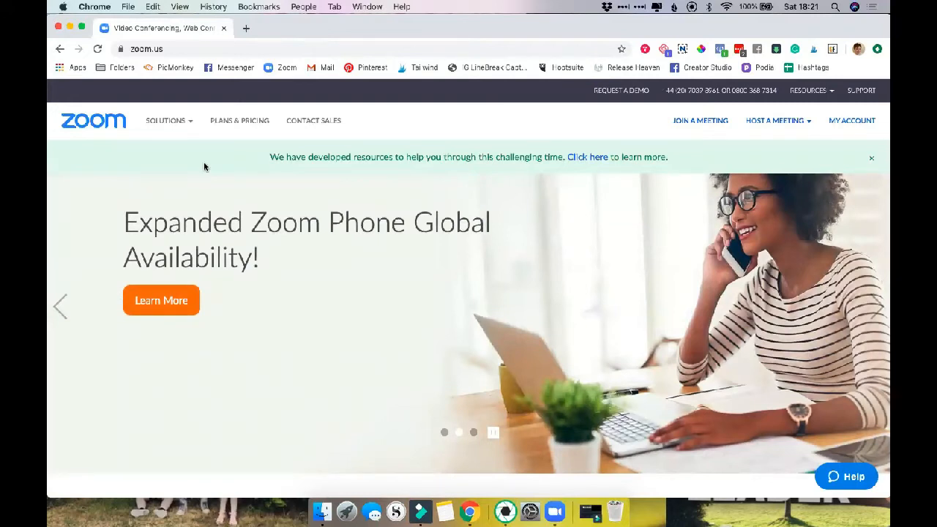
mouse_move(231, 287)
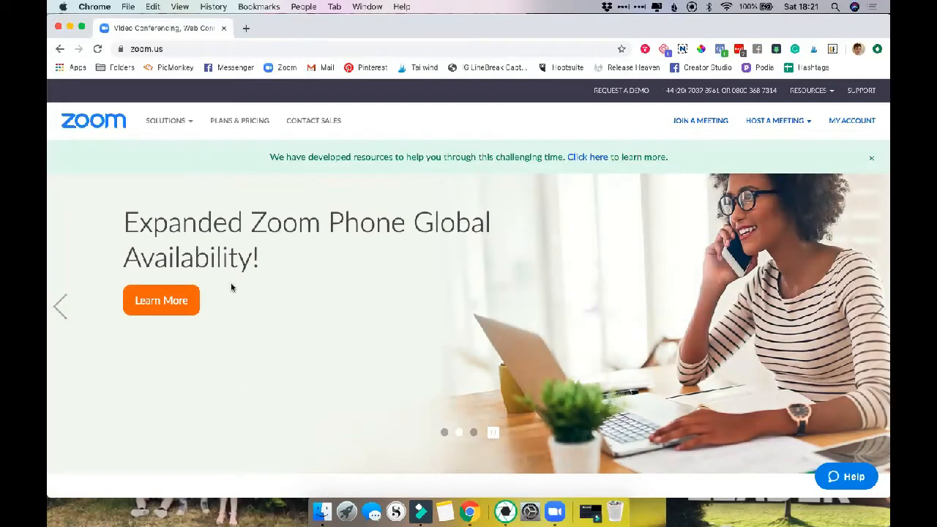
mouse_move(175, 307)
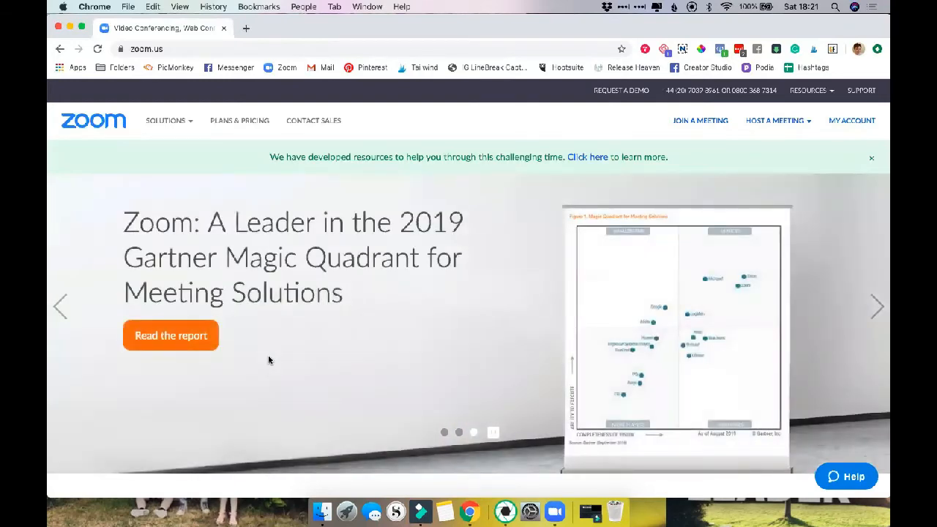
mouse_move(369, 393)
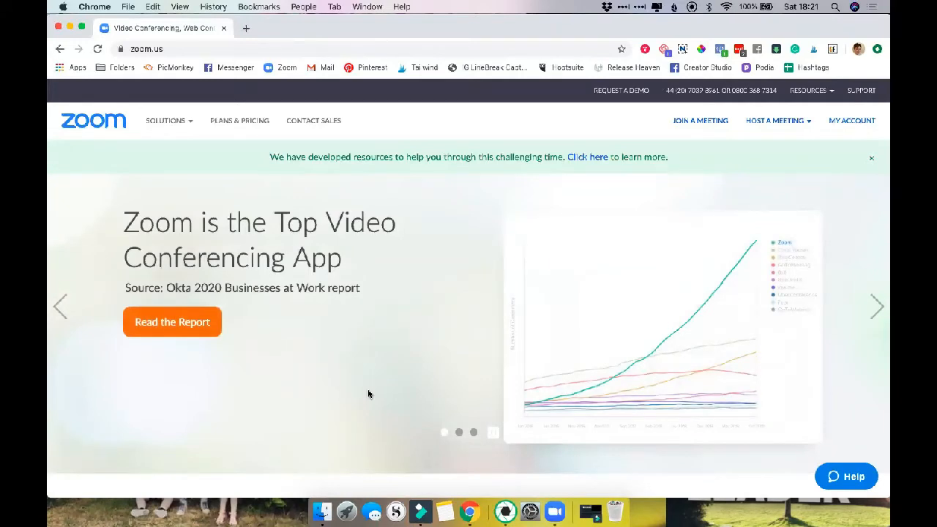
mouse_move(315, 257)
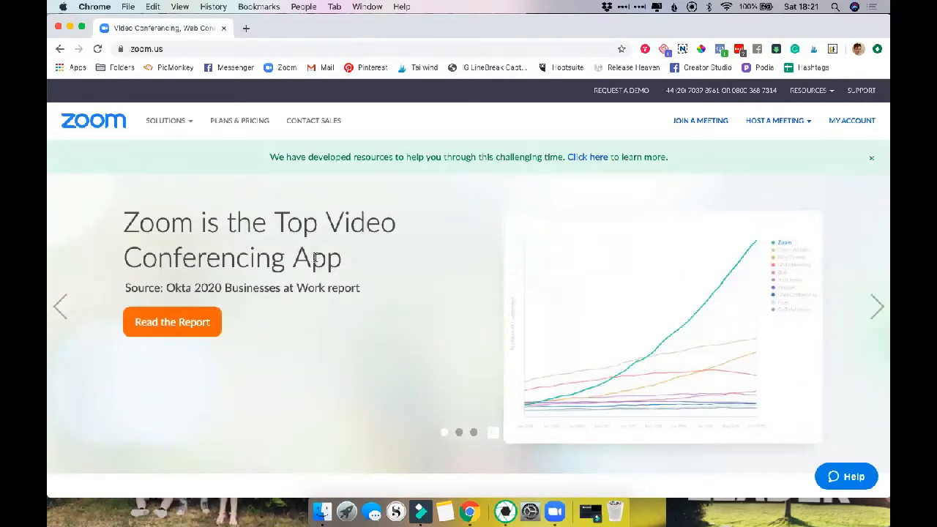
mouse_move(242, 123)
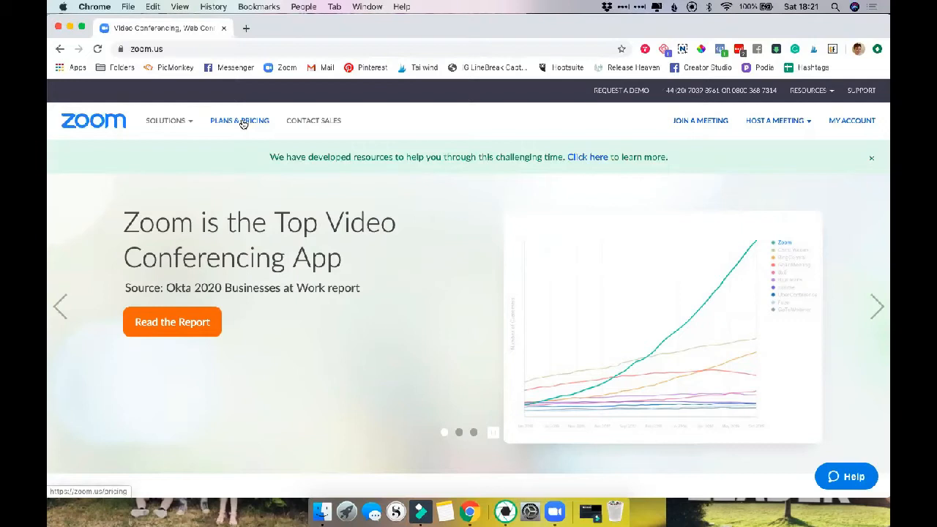
Open the Zoom pricing page comparing the Basic, Pro, Business and Enterprise plans
click(239, 120)
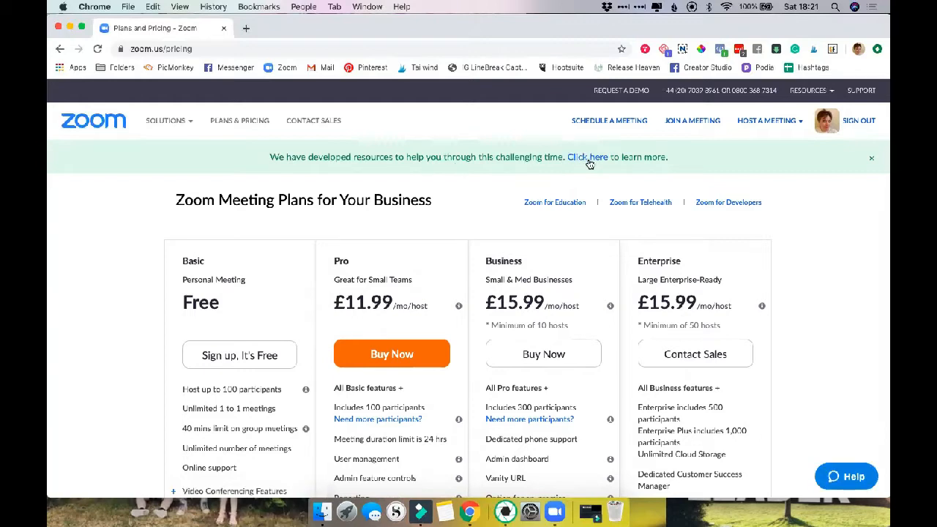
Open the COVID-19 support page and browse its remote working, education and virtual events resources
click(587, 157)
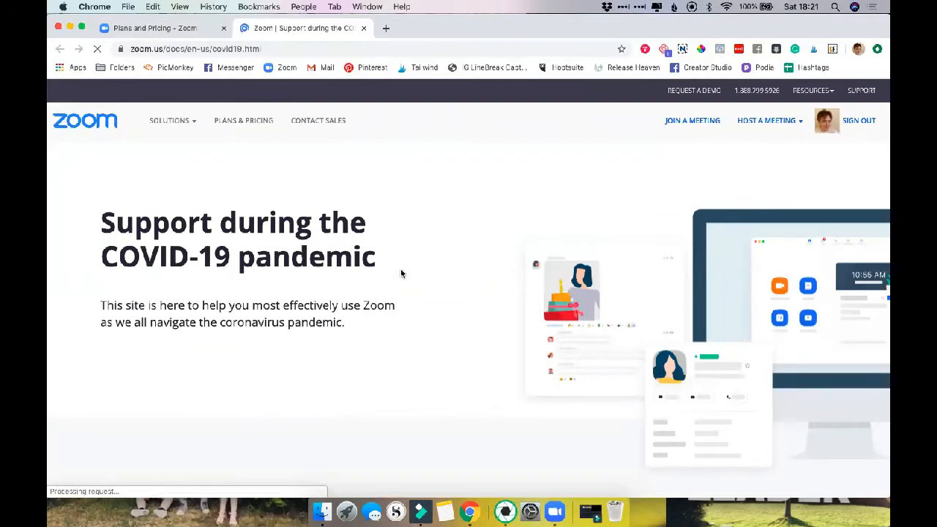
scroll(down, 3)
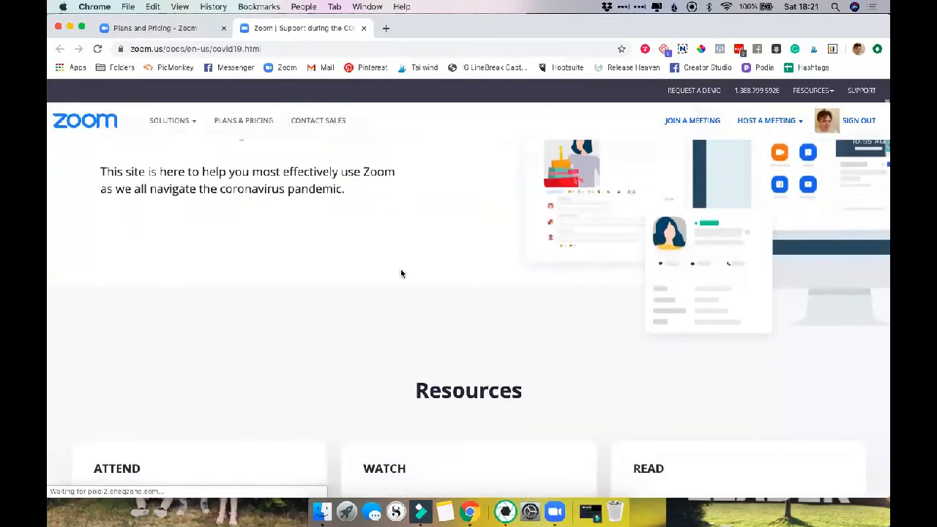
scroll(down, 3)
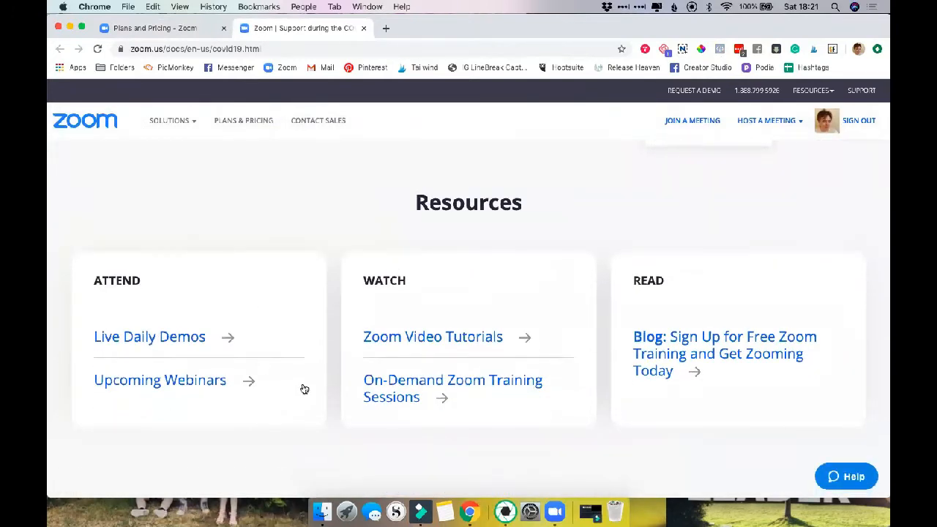
scroll(down, 3)
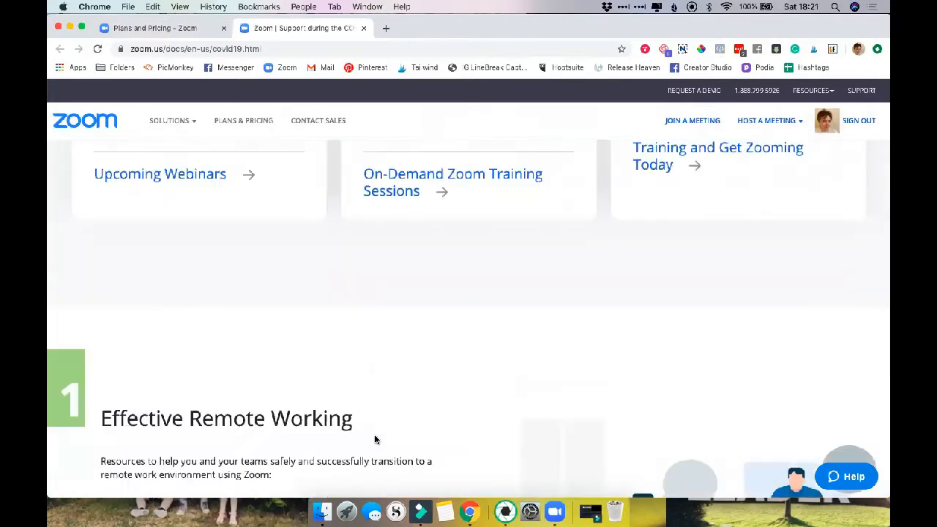
scroll(down, 3)
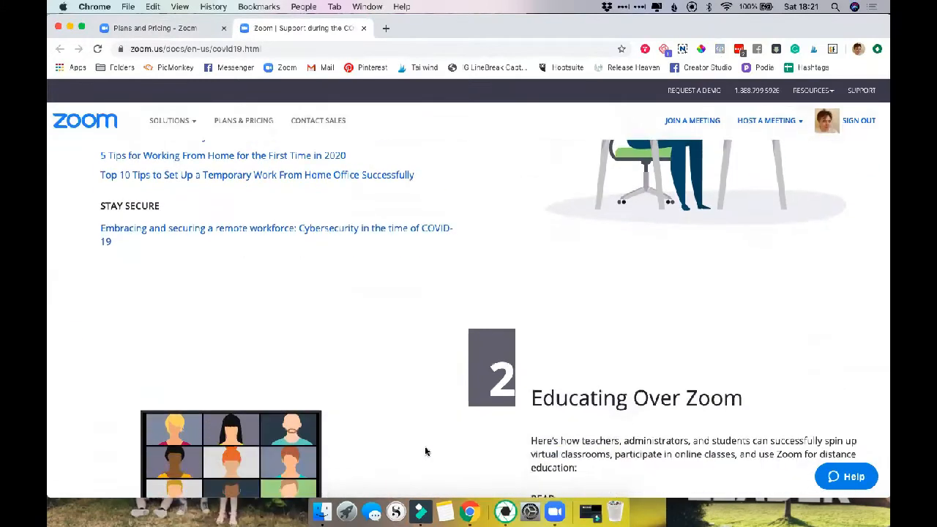
scroll(down, 3)
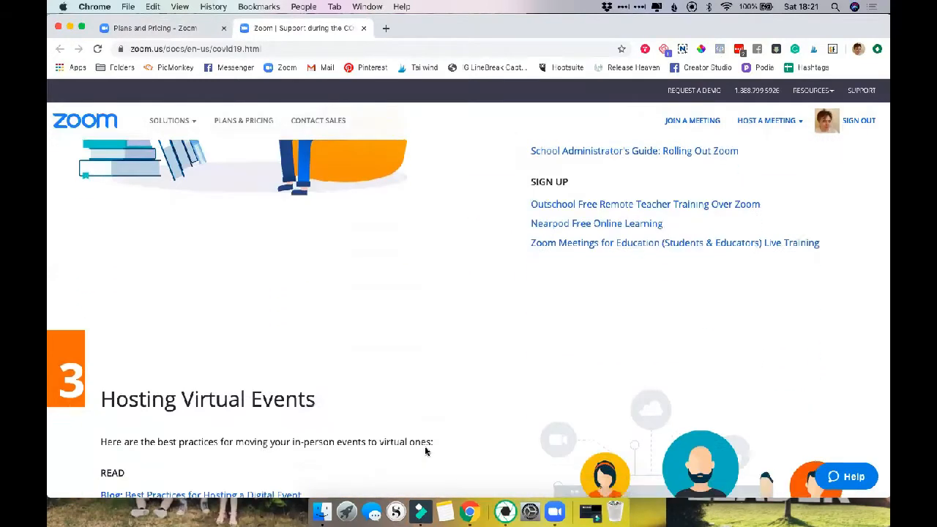
scroll(down, 3)
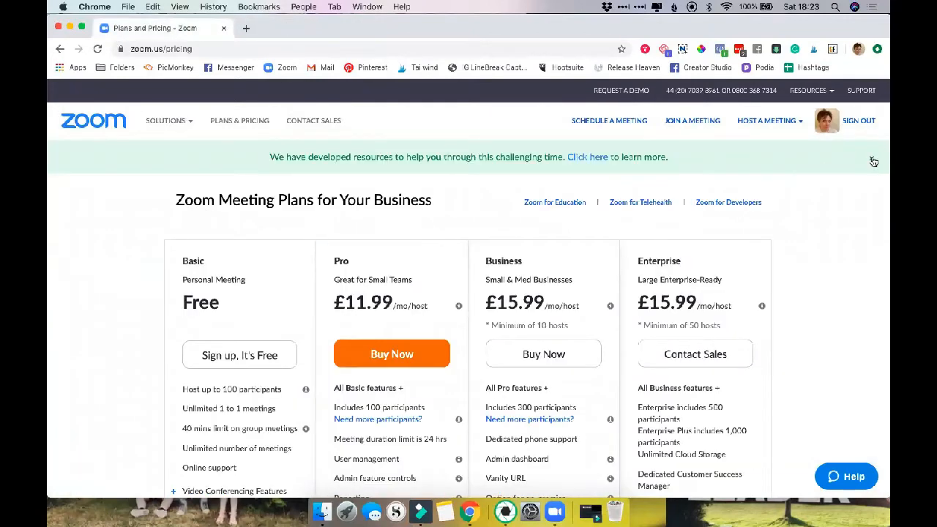
Scroll the plan comparison to see each tier's features, such as Basic's 100-participant, 40-minute limits
scroll(down, 3)
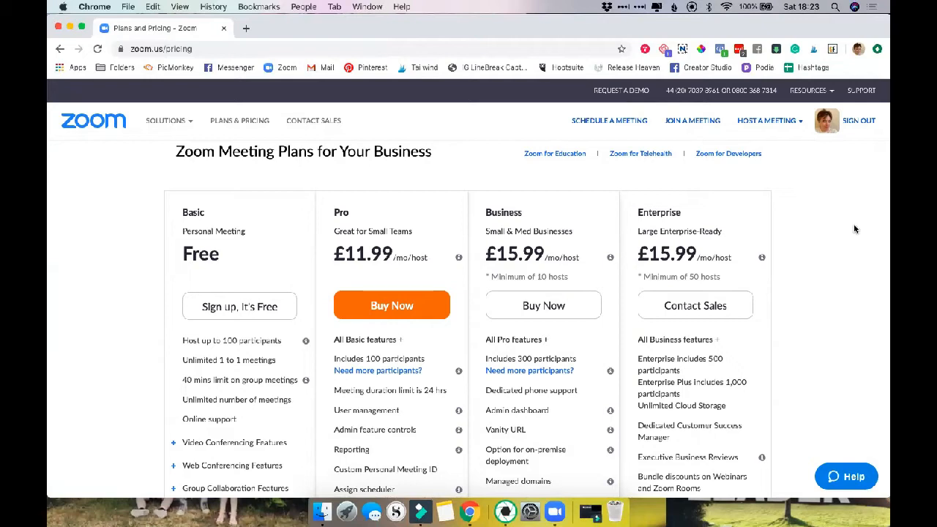
mouse_move(838, 330)
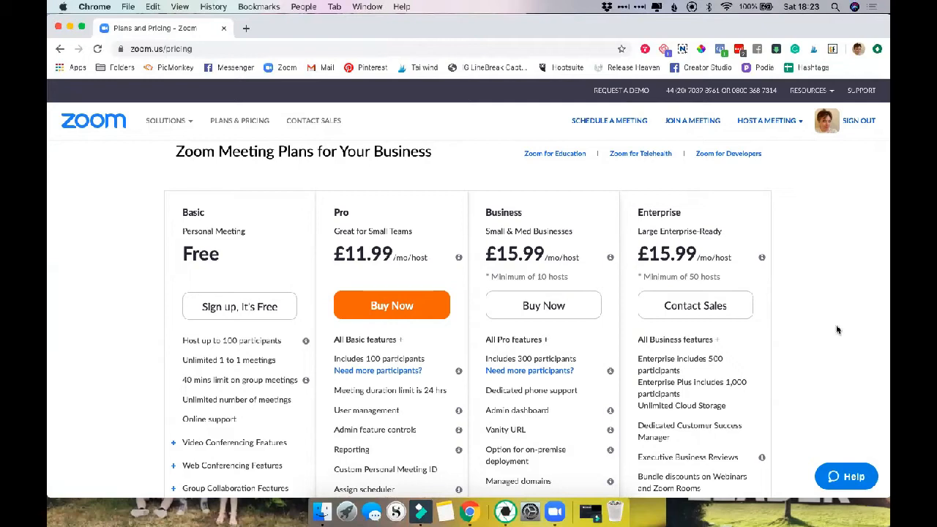
scroll(down, 3)
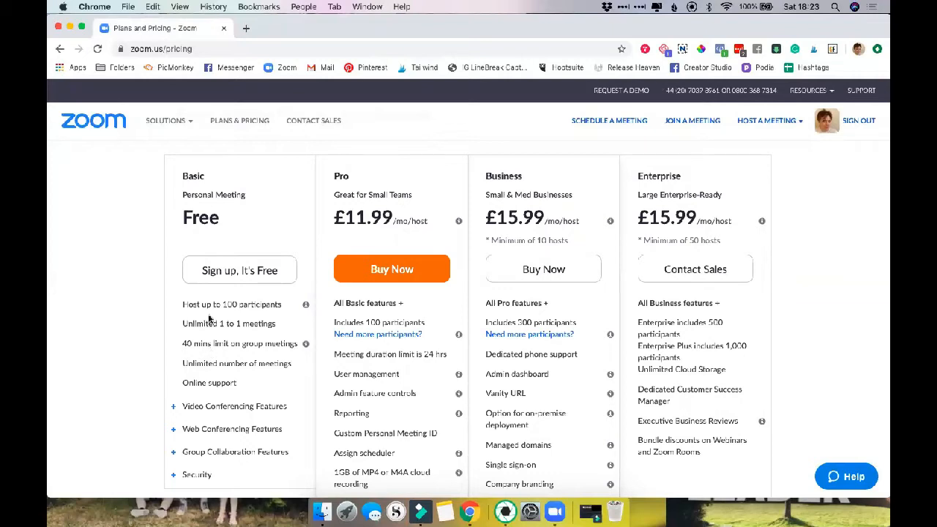
mouse_move(261, 307)
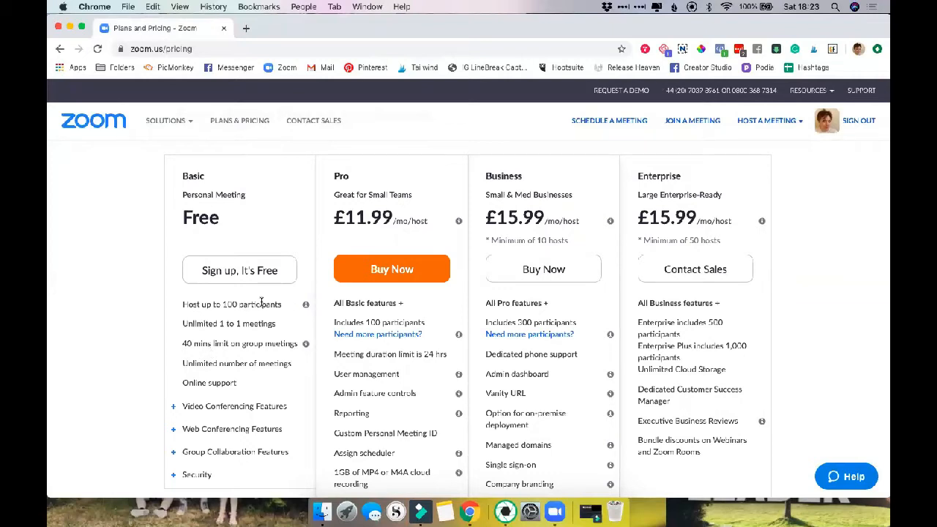
mouse_move(218, 400)
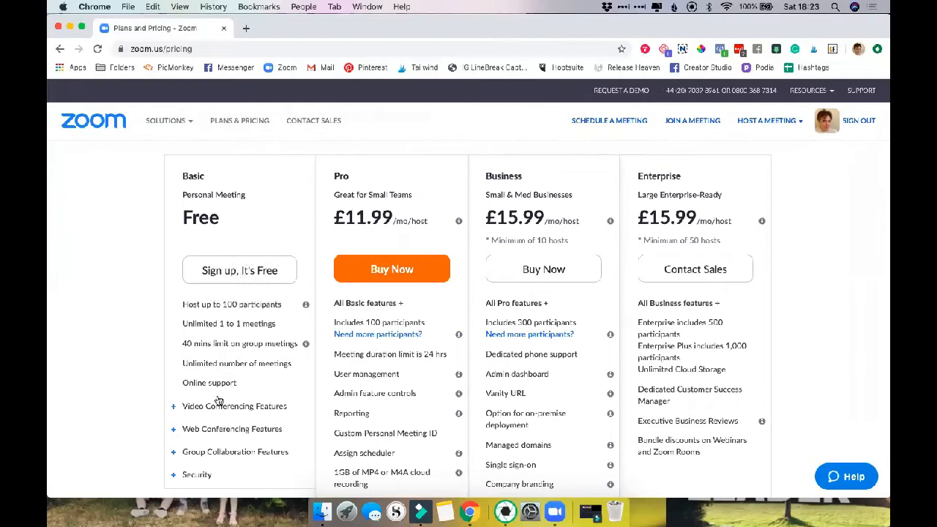
mouse_move(223, 336)
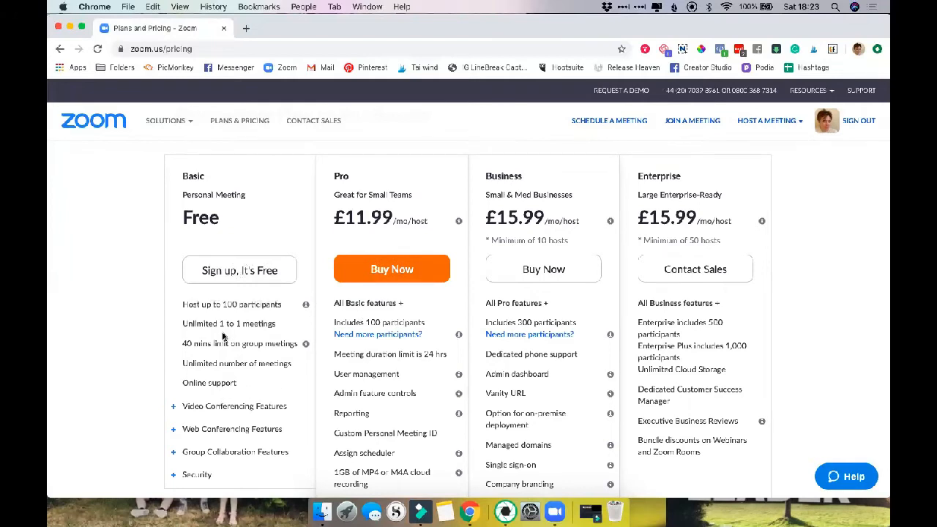
mouse_move(215, 342)
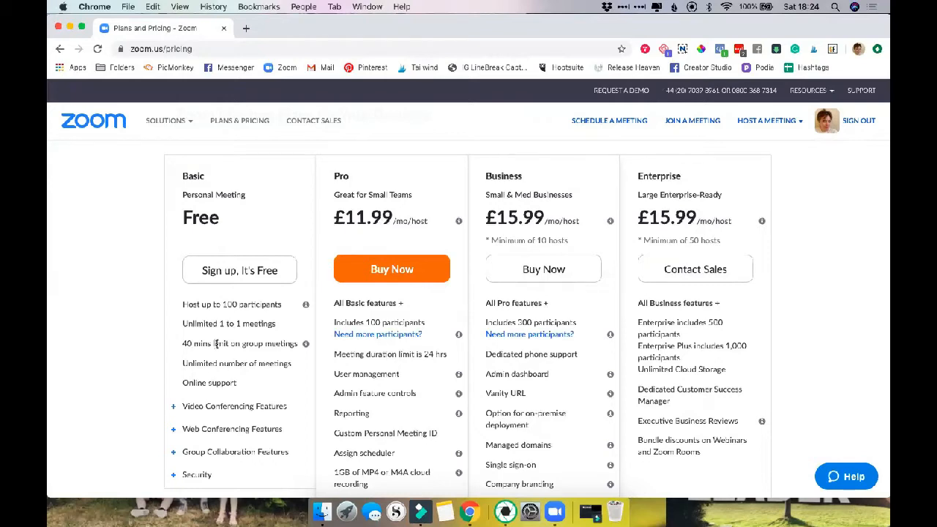
mouse_move(226, 356)
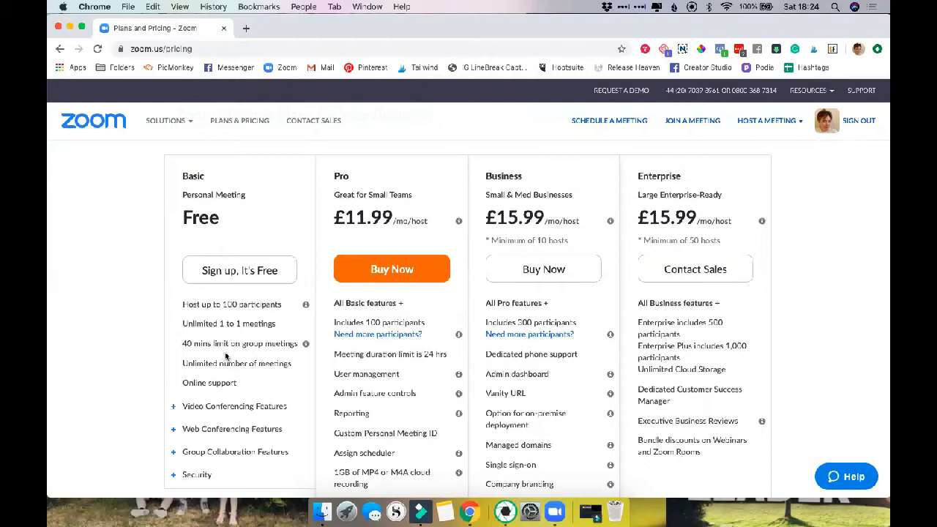
mouse_move(338, 407)
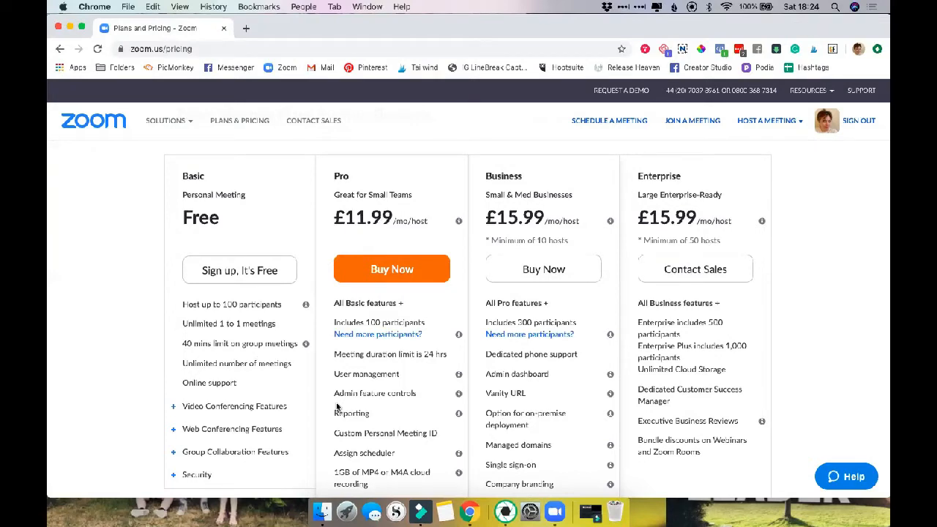
mouse_move(109, 372)
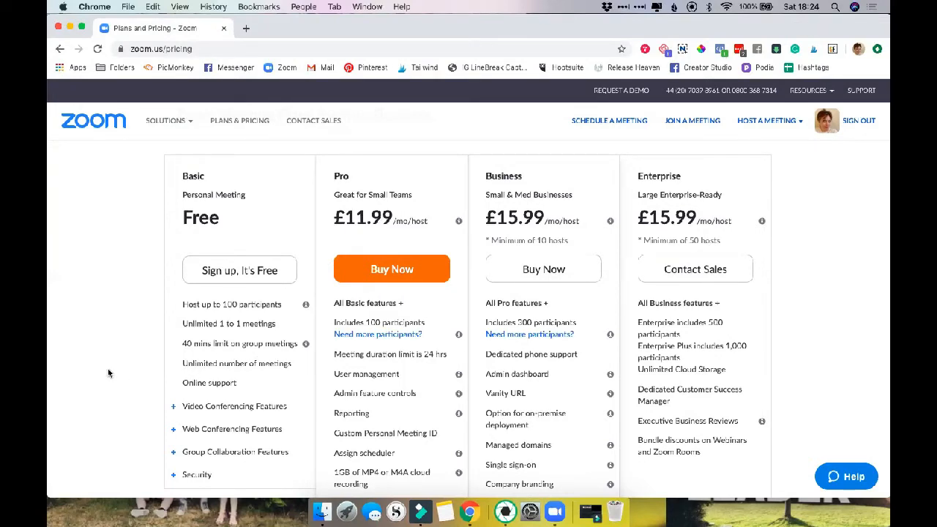
mouse_move(109, 378)
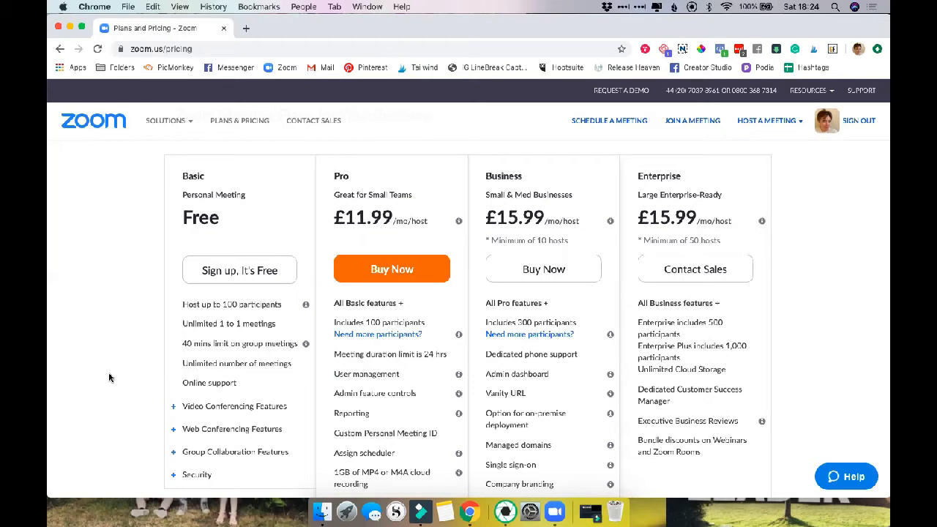
mouse_move(211, 285)
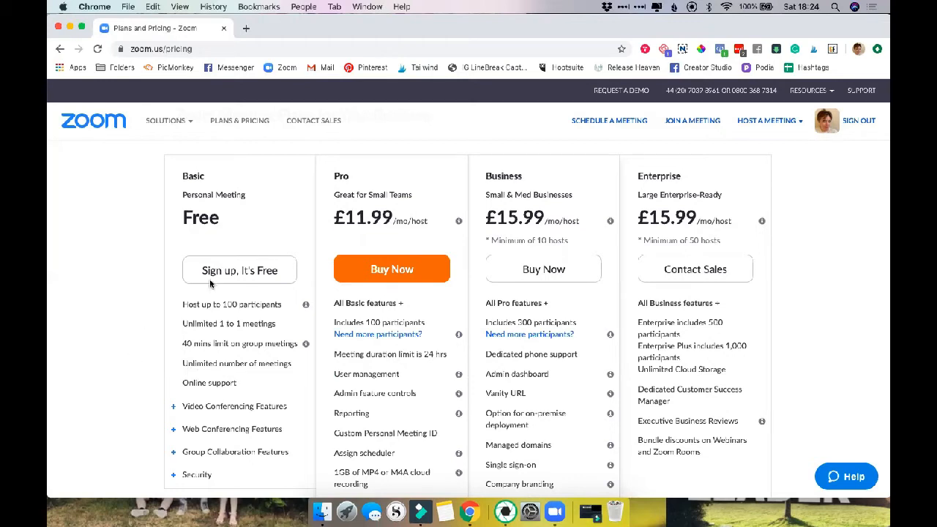
mouse_move(105, 300)
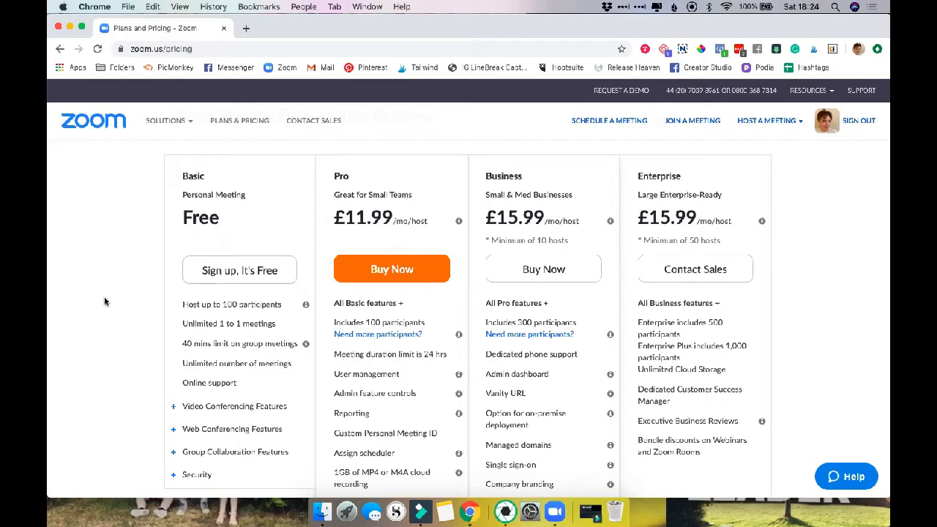
mouse_move(359, 225)
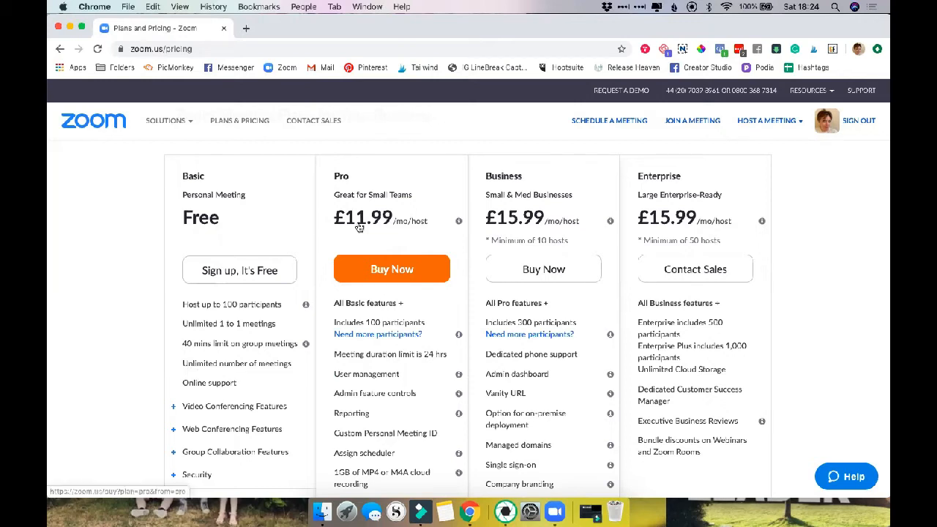
mouse_move(415, 175)
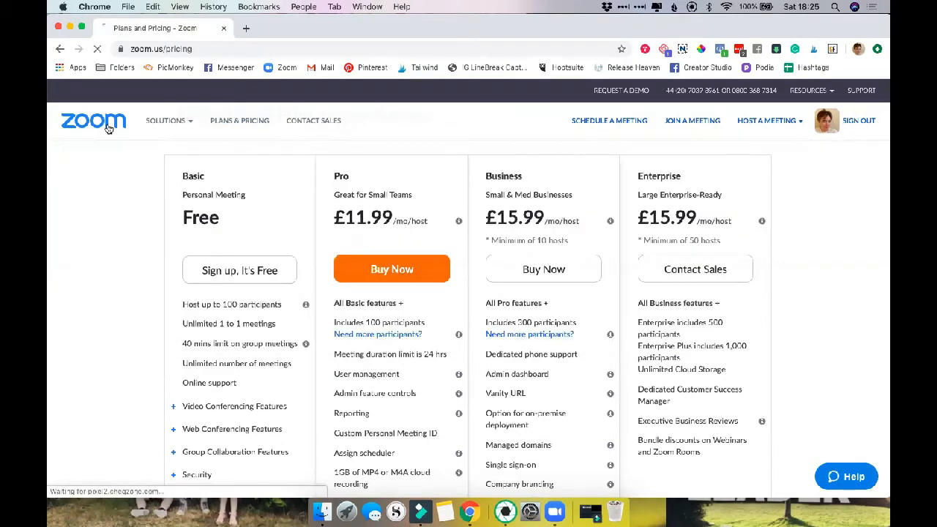
Go to My Profile and open Meetings, listing Test meeting, Test 2 and Final test
click(93, 121)
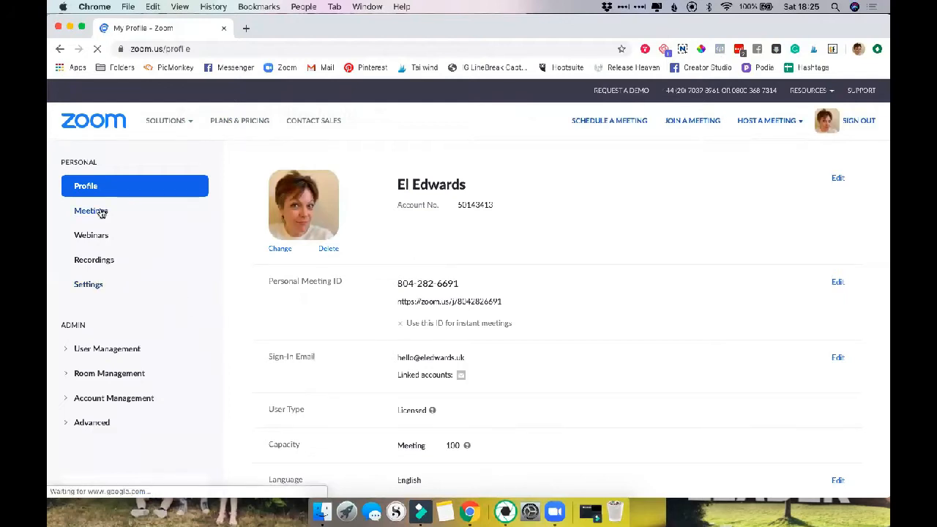
click(86, 210)
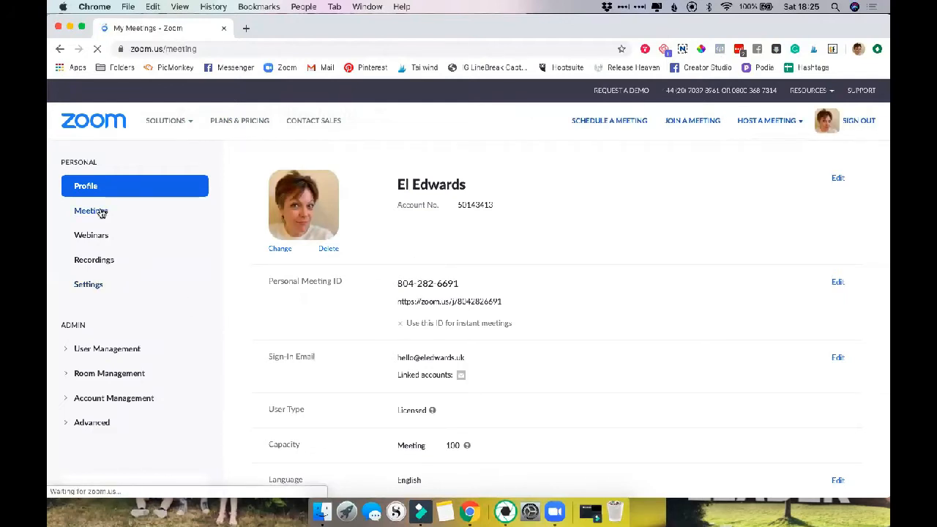
click(90, 211)
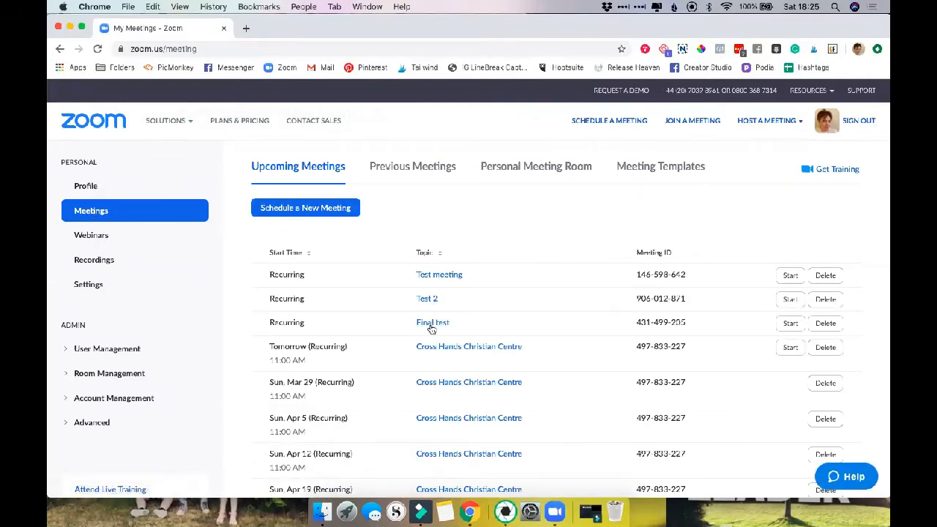
mouse_move(507, 329)
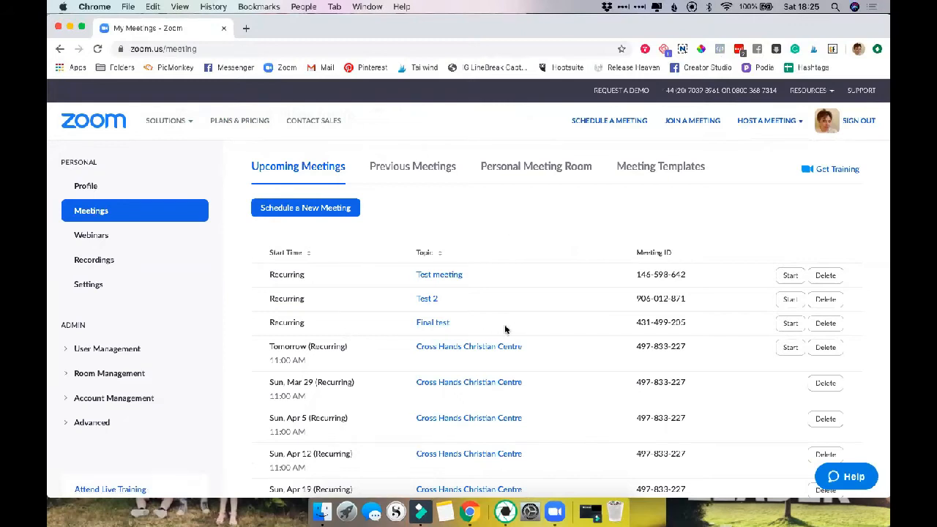
mouse_move(494, 322)
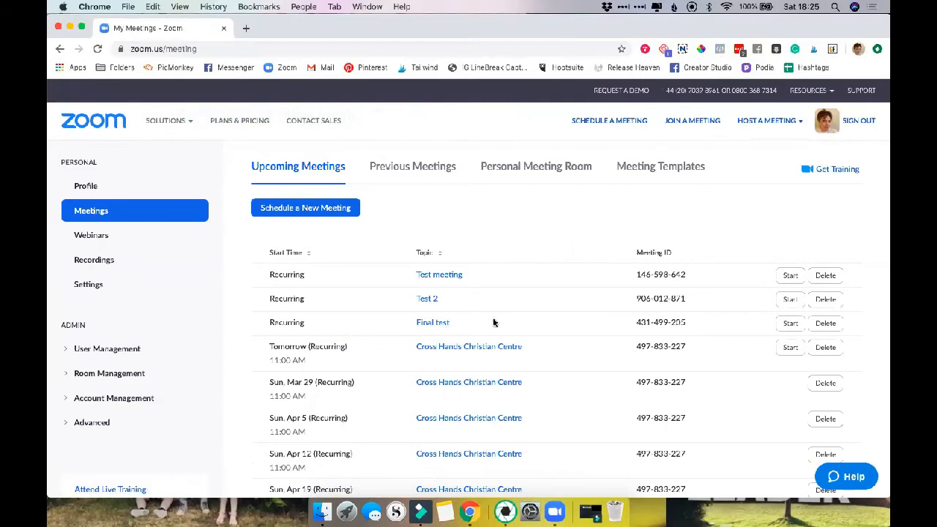
mouse_move(536, 199)
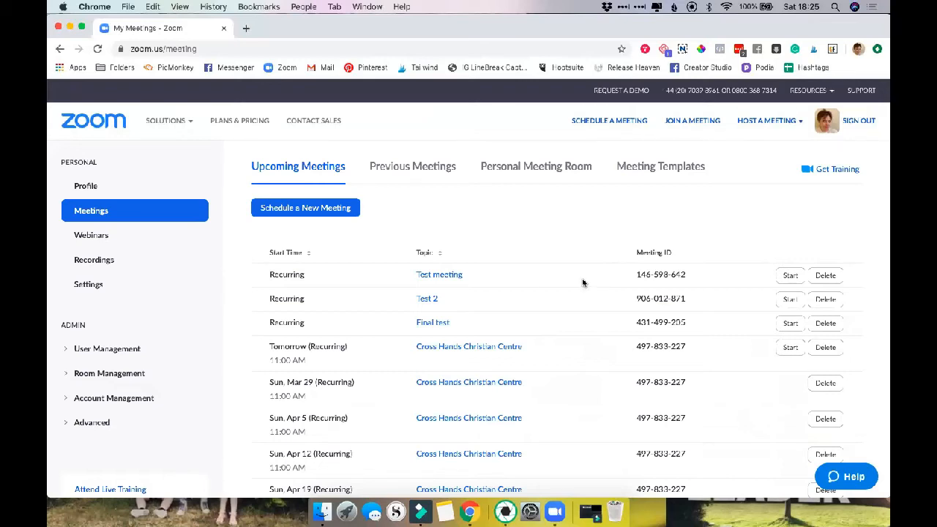
scroll(down, 3)
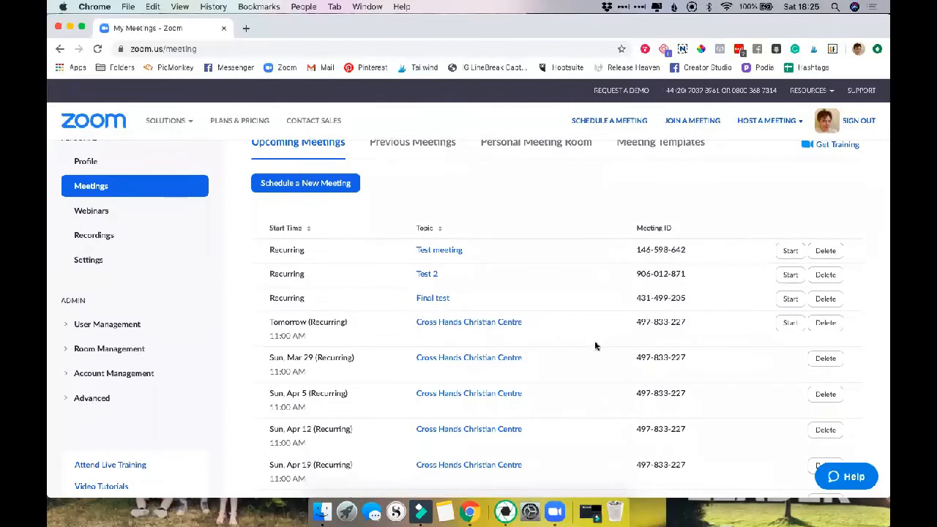
mouse_move(642, 333)
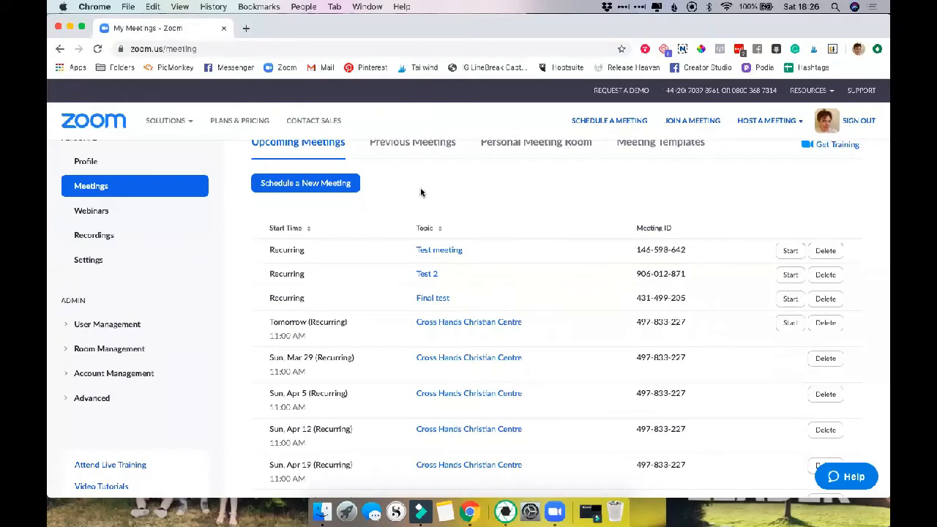
Schedule a new meeting titled 'Final test - really this time! :-)'
click(305, 183)
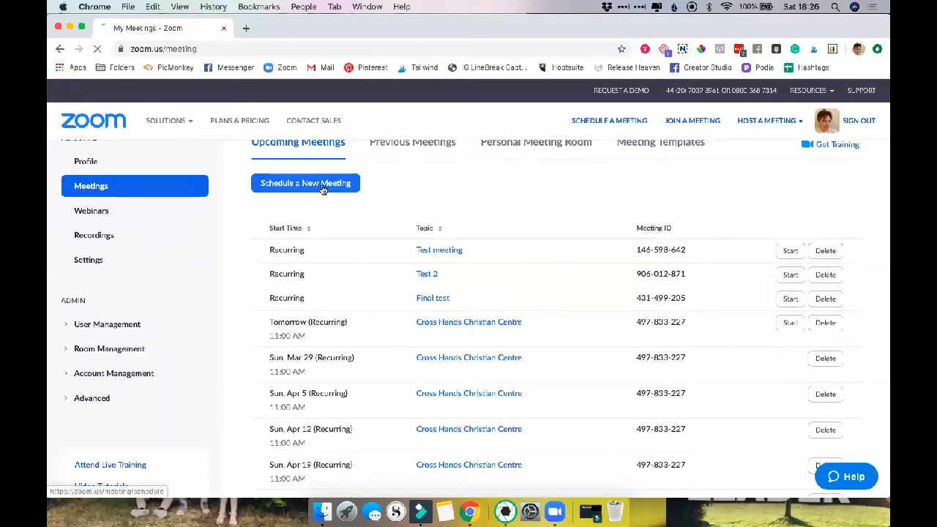
click(304, 183)
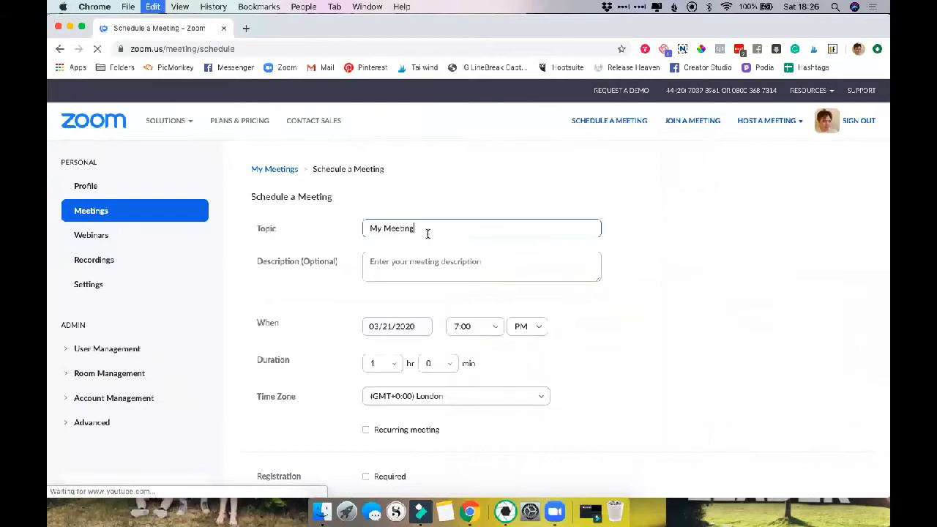
text(Final test - really this time! :-))
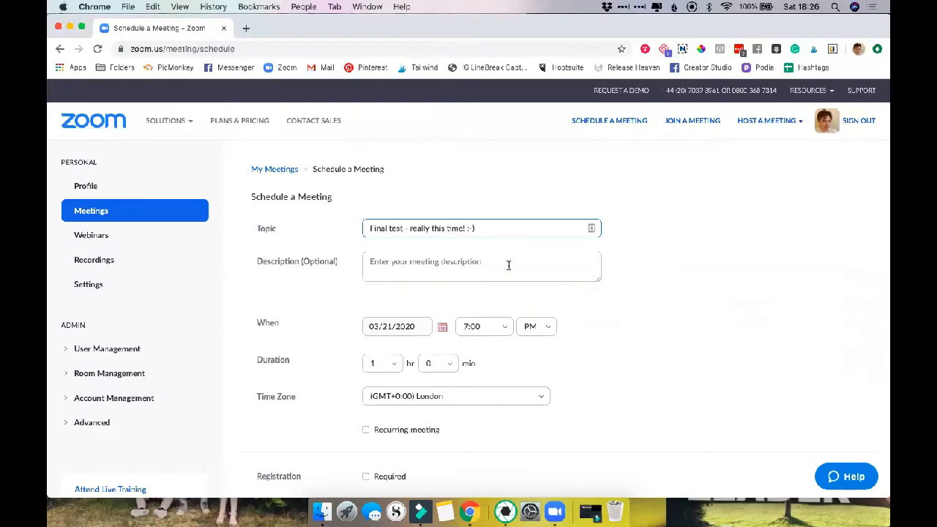
mouse_move(333, 297)
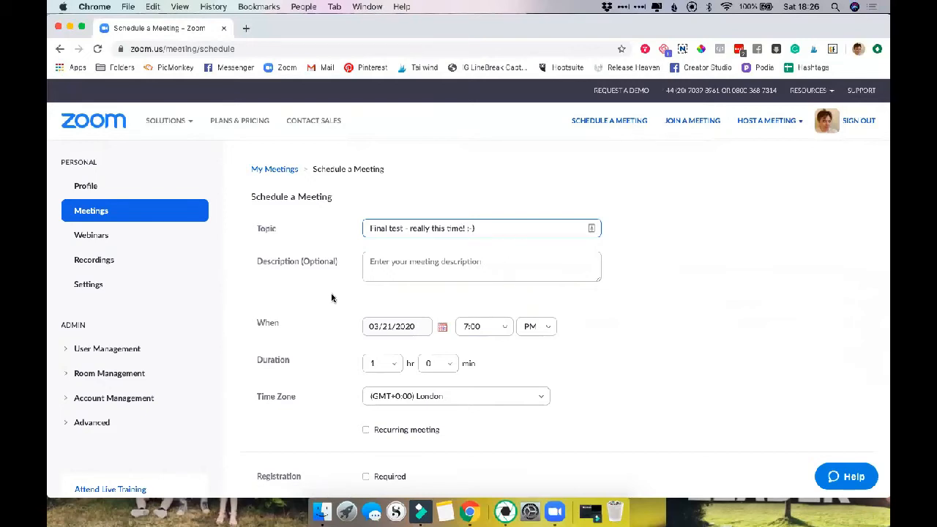
Set the meeting for 03/23/2020 at 9:00 AM with a 30-minute duration
scroll(down, 3)
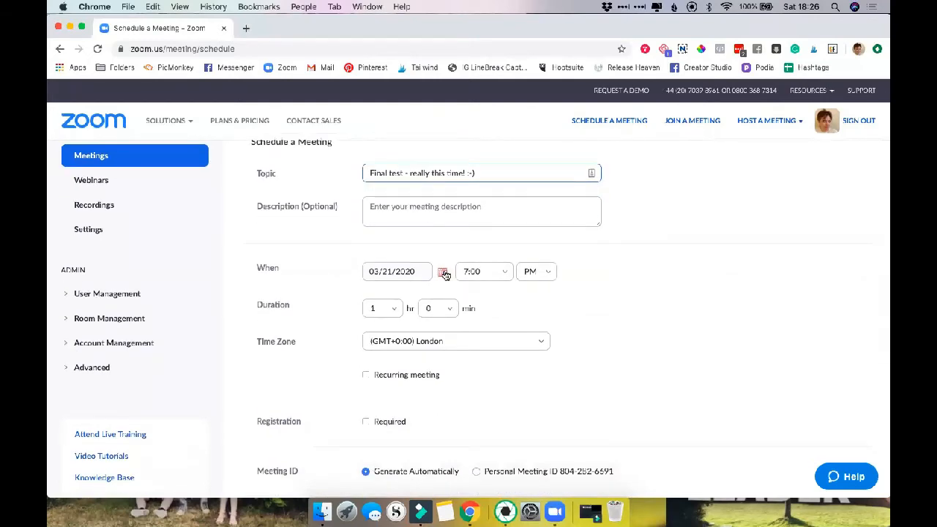
click(442, 272)
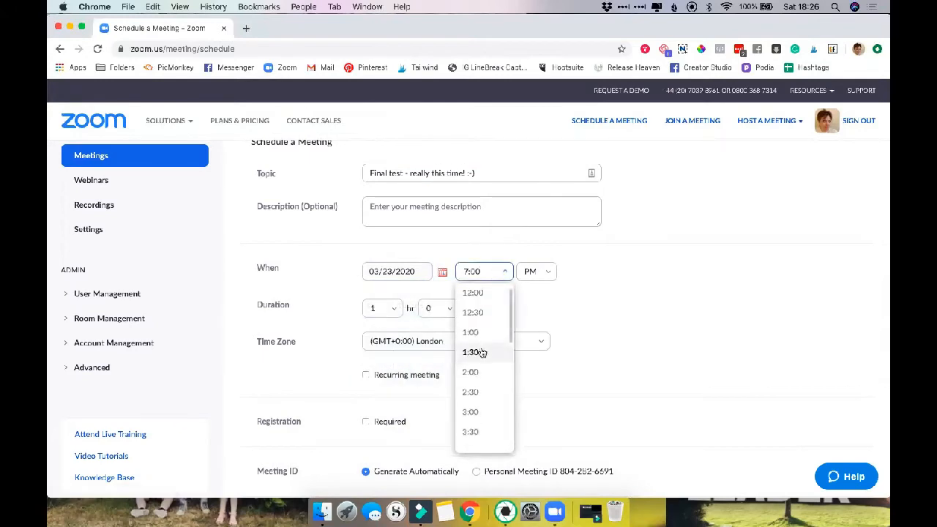
scroll(down, 3)
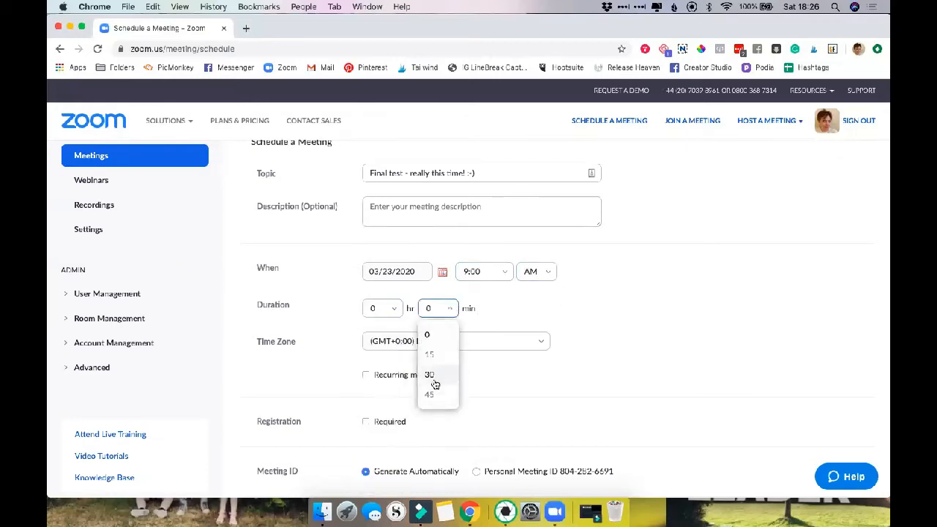
click(430, 375)
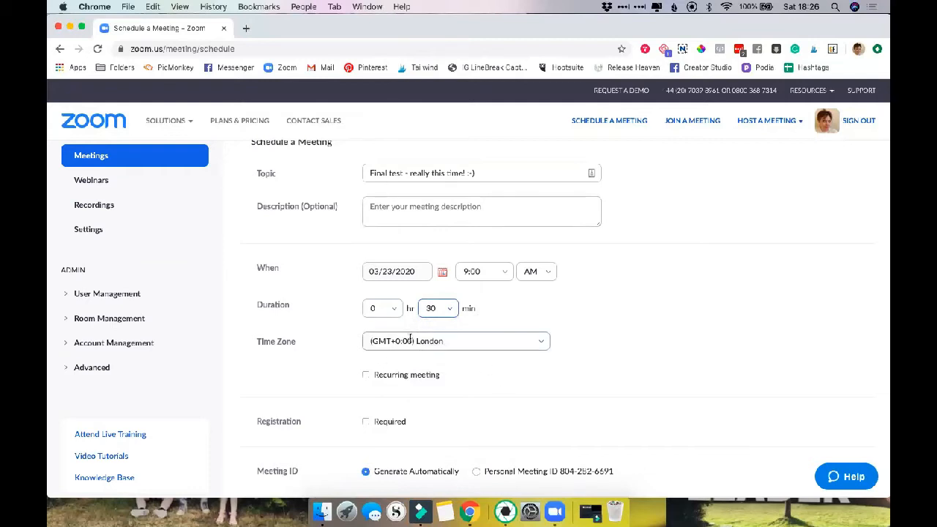
scroll(down, 3)
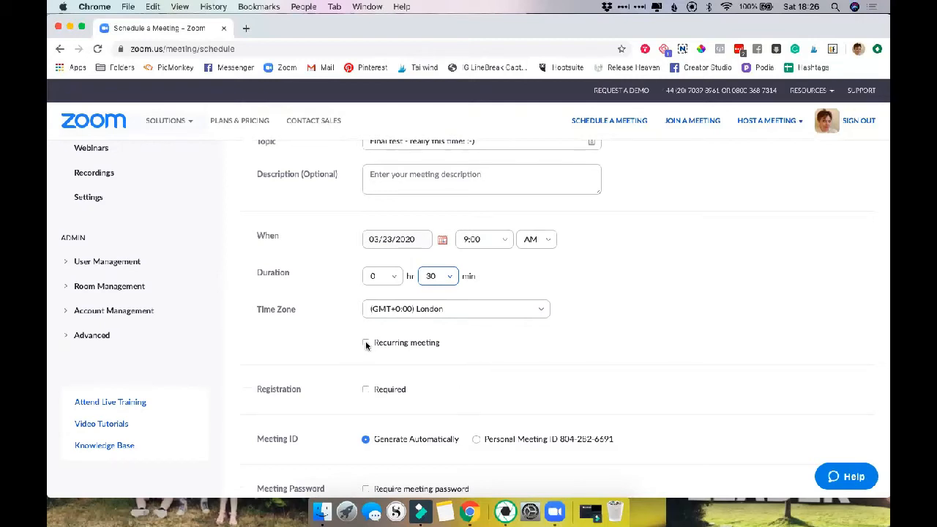
Make the meeting recur daily every 1 day, ending 03/29/2020 after 7 occurrences
click(365, 342)
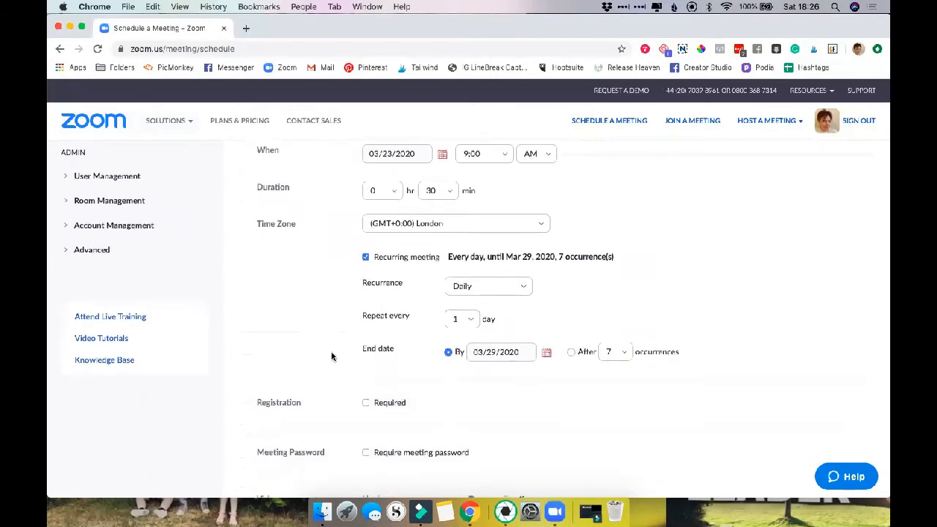
scroll(down, 3)
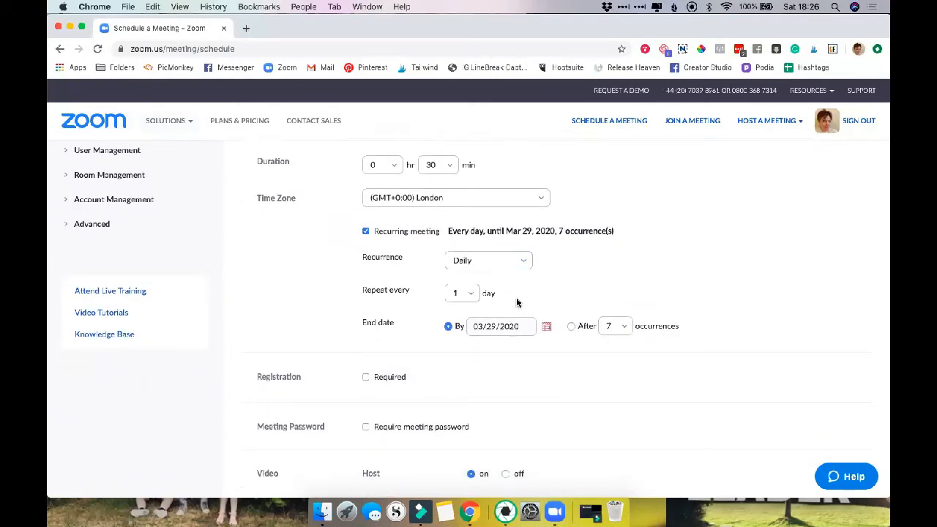
click(461, 292)
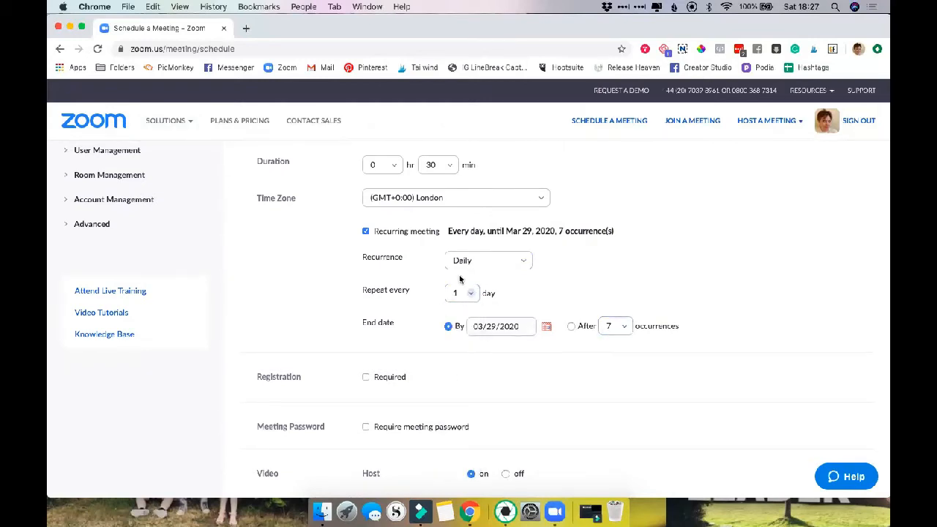
click(461, 293)
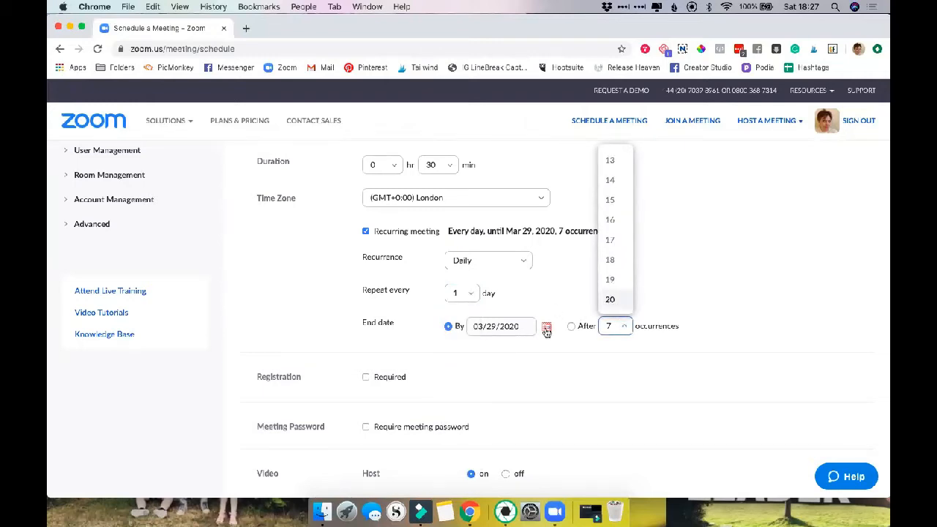
click(546, 325)
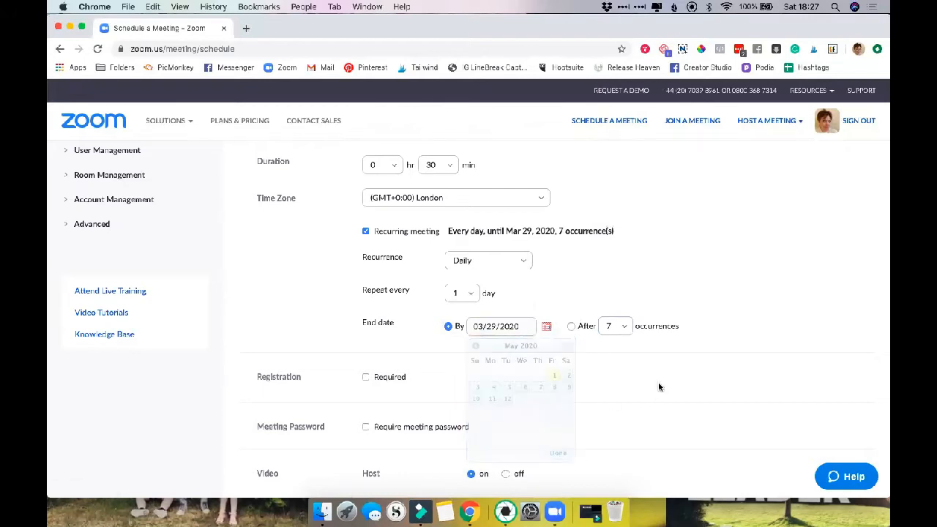
click(659, 386)
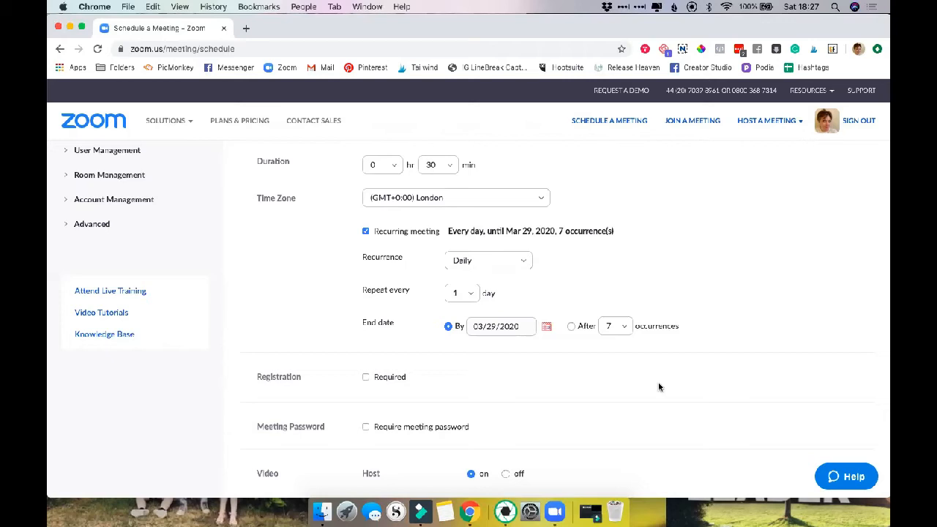
mouse_move(673, 283)
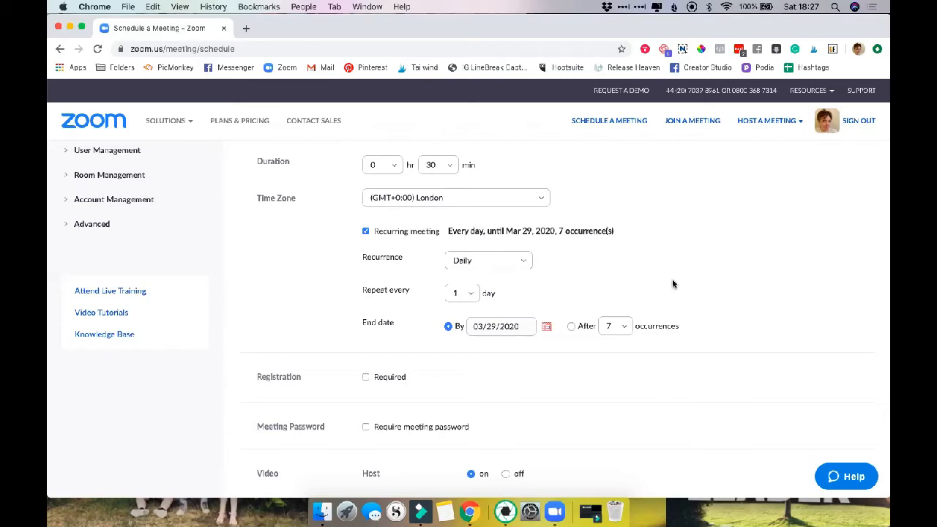
mouse_move(645, 281)
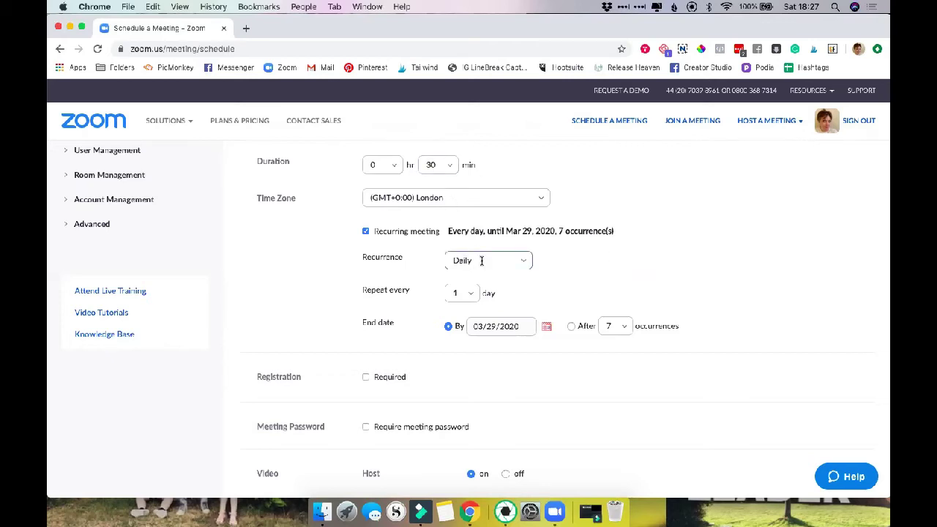
click(488, 261)
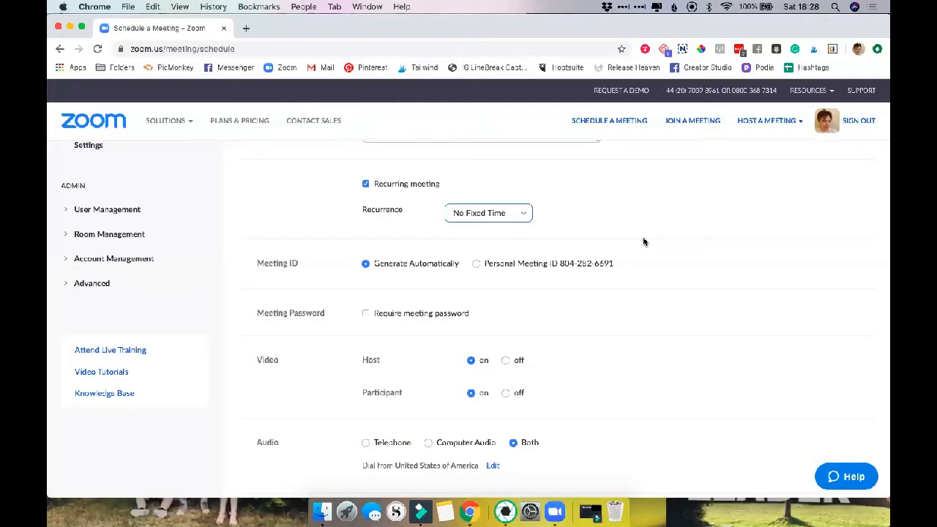
mouse_move(685, 242)
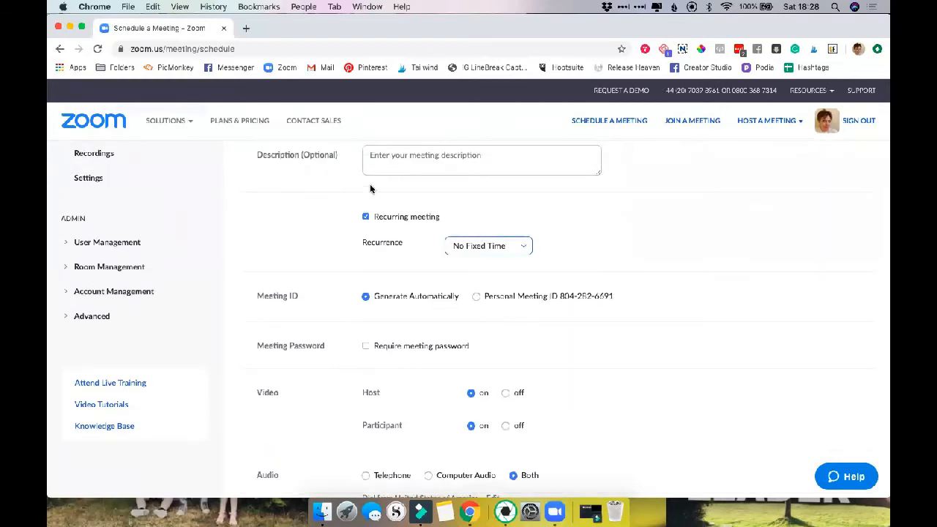
mouse_move(299, 191)
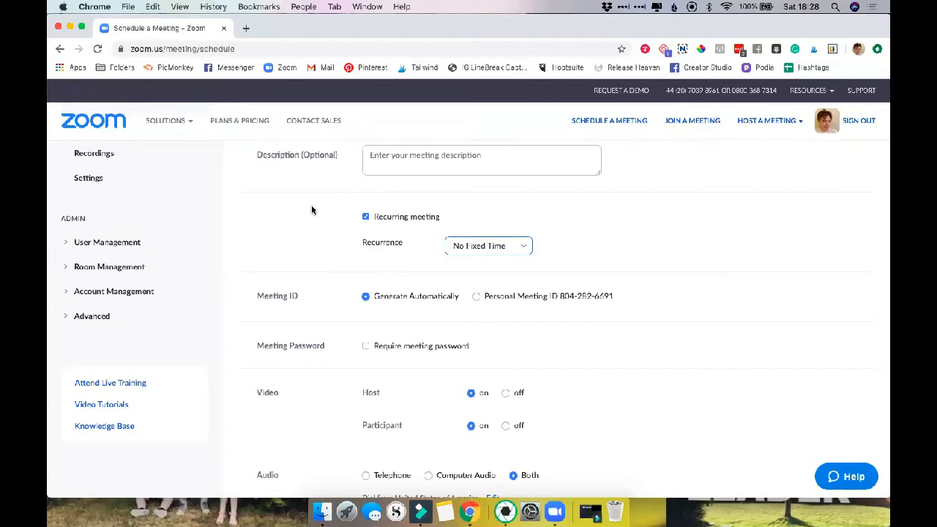
Choose Computer Audio only under Audio instead of both telephone and computer audio
scroll(down, 3)
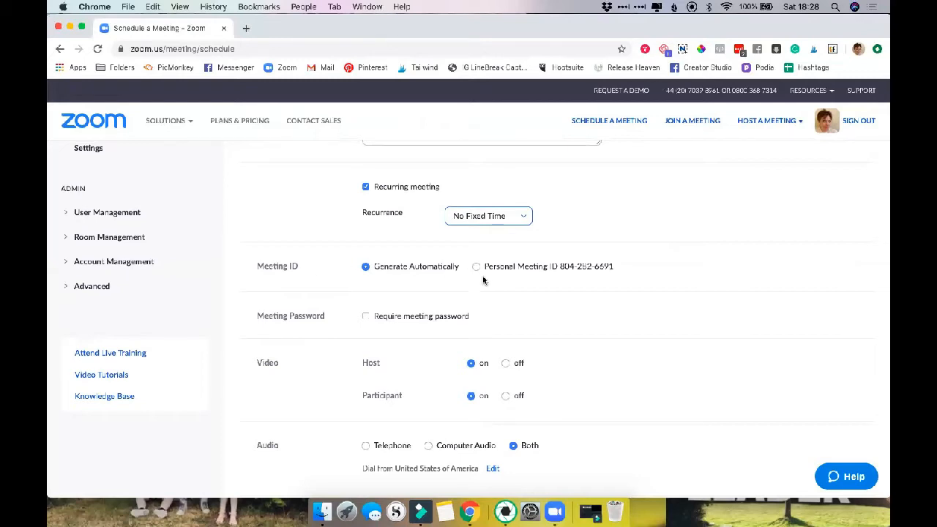
mouse_move(578, 267)
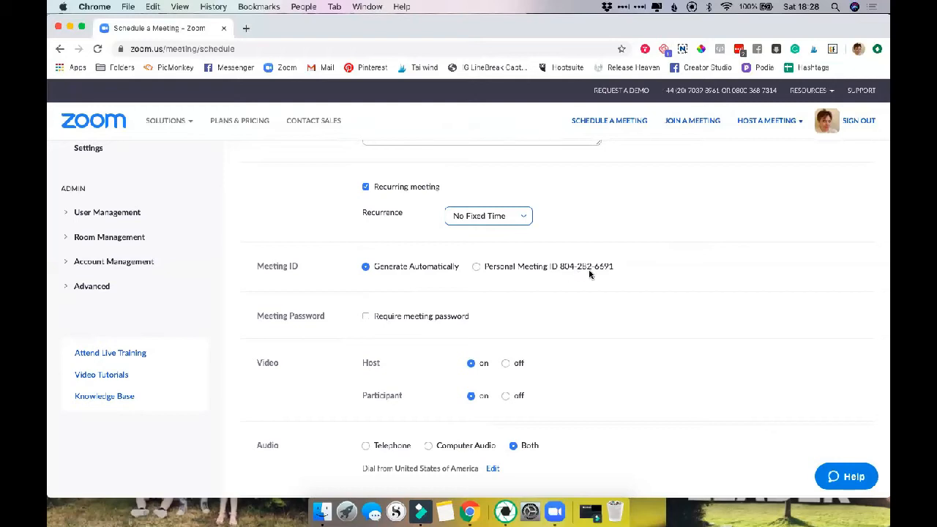
mouse_move(568, 272)
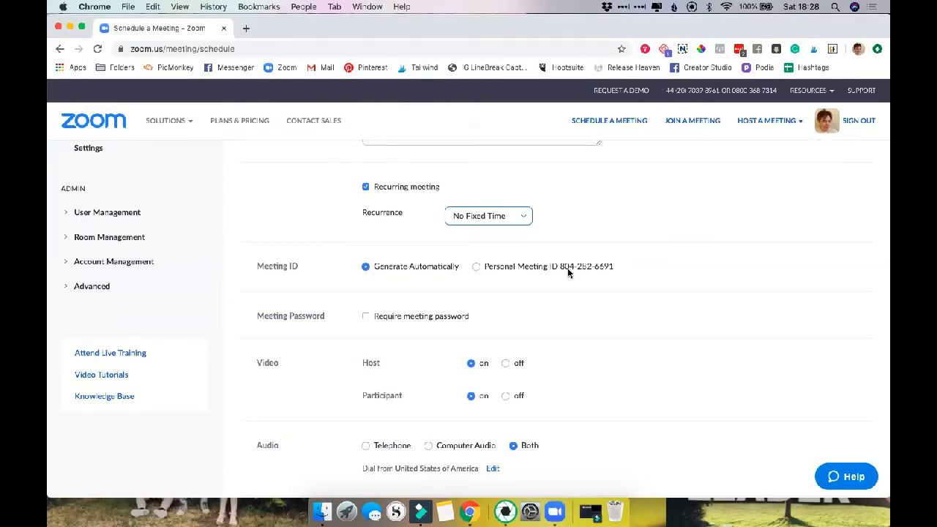
mouse_move(505, 291)
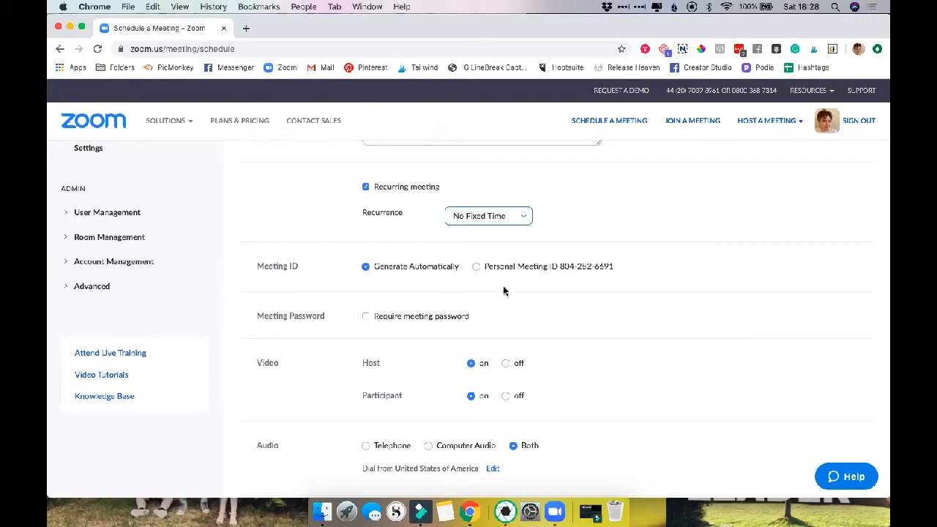
mouse_move(531, 289)
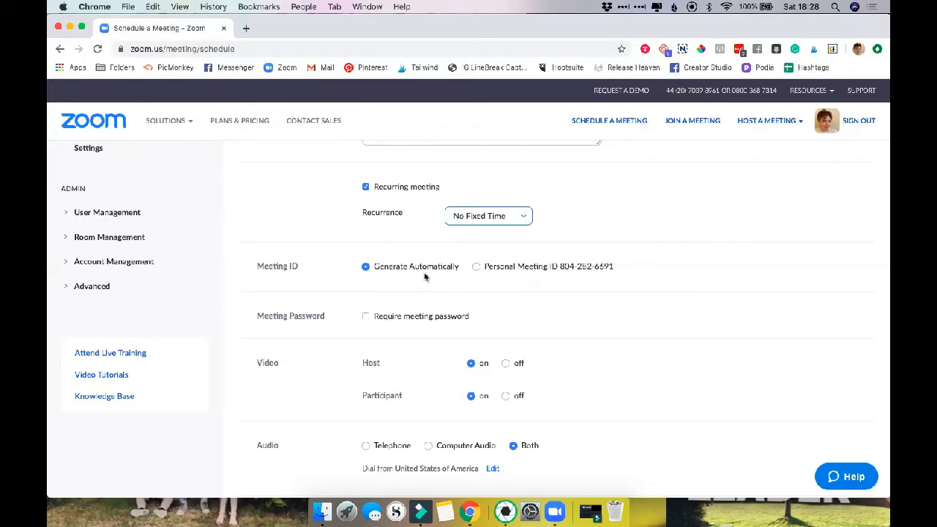
mouse_move(310, 281)
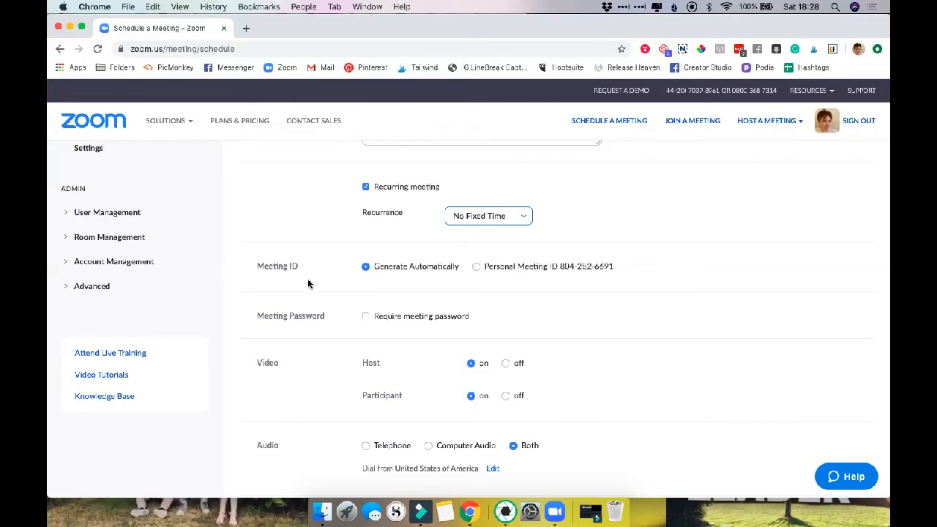
scroll(down, 3)
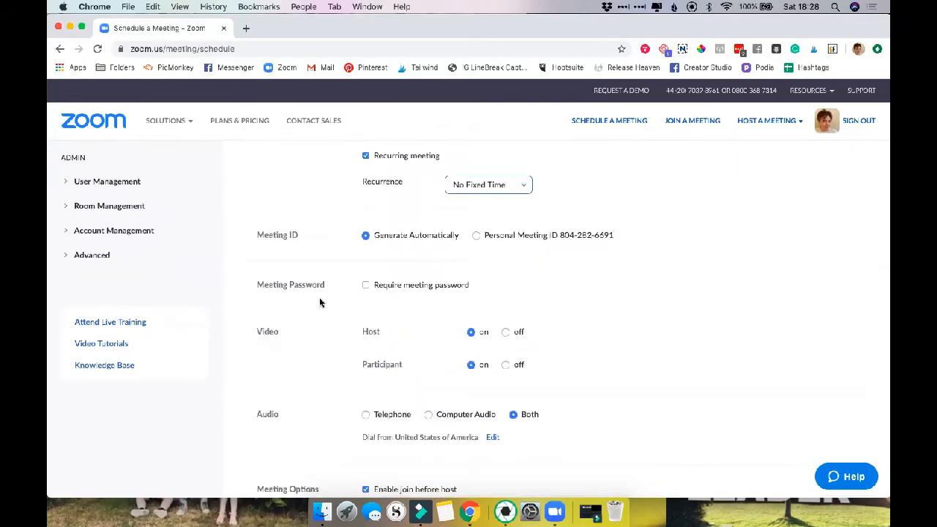
scroll(down, 3)
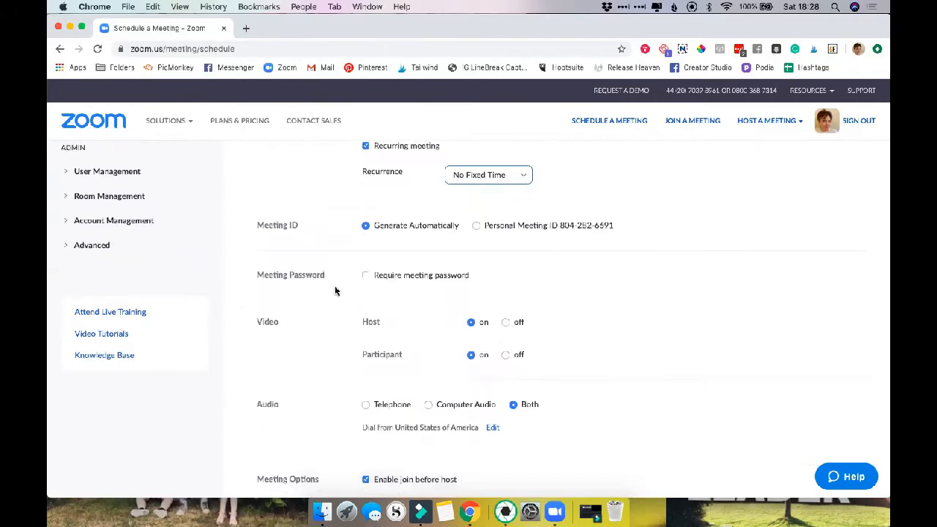
scroll(down, 3)
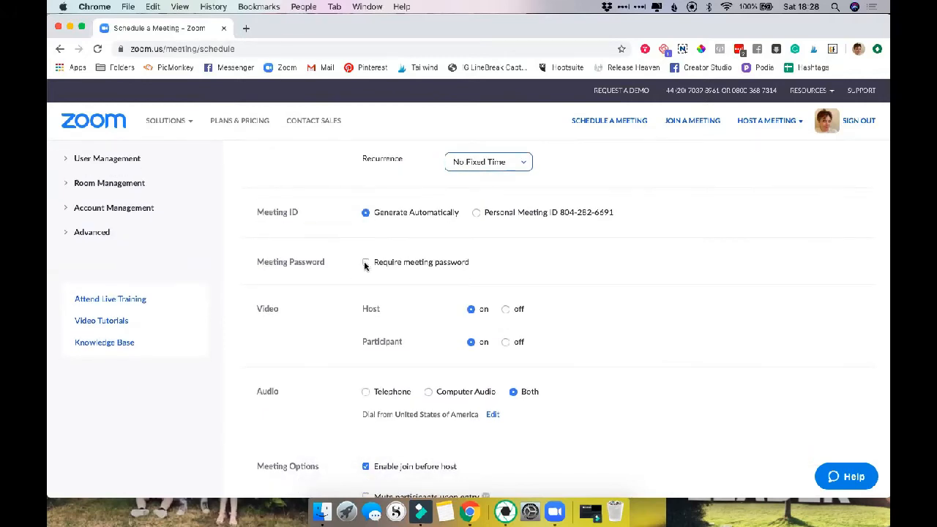
scroll(down, 3)
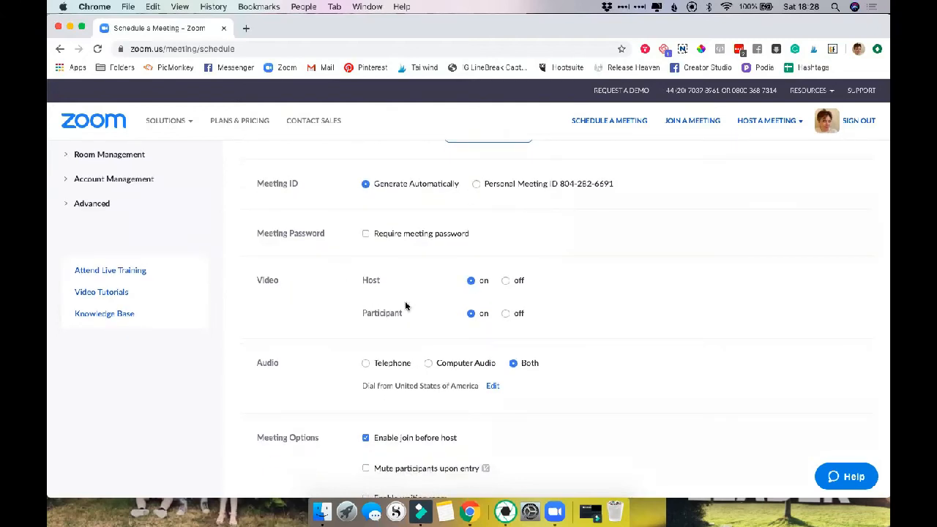
mouse_move(389, 327)
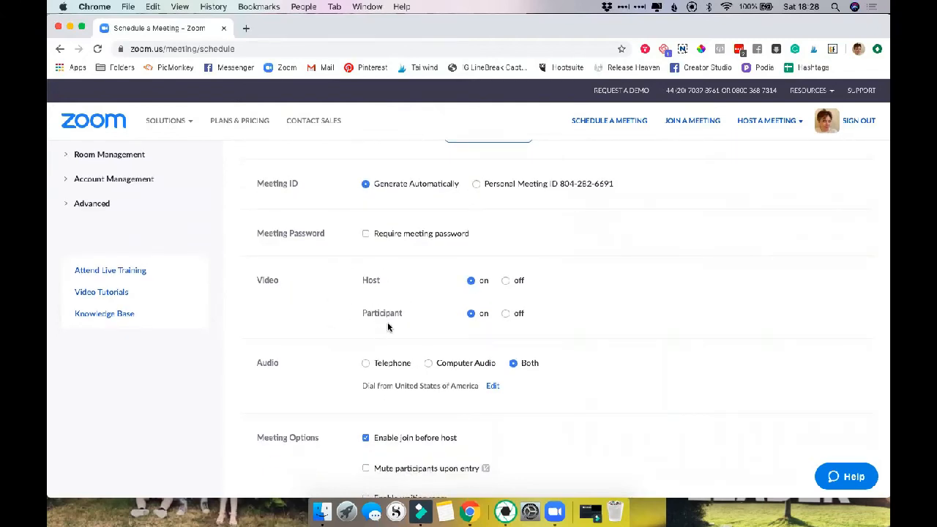
scroll(down, 3)
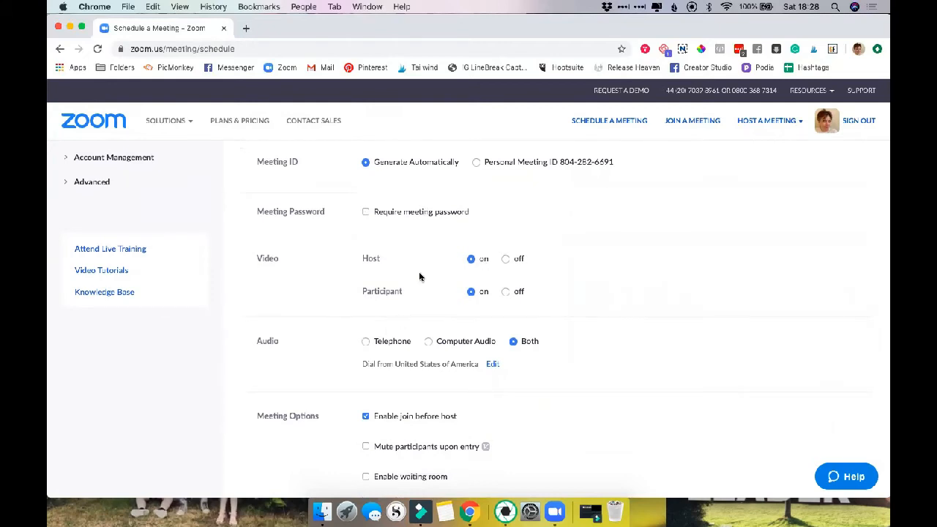
scroll(down, 3)
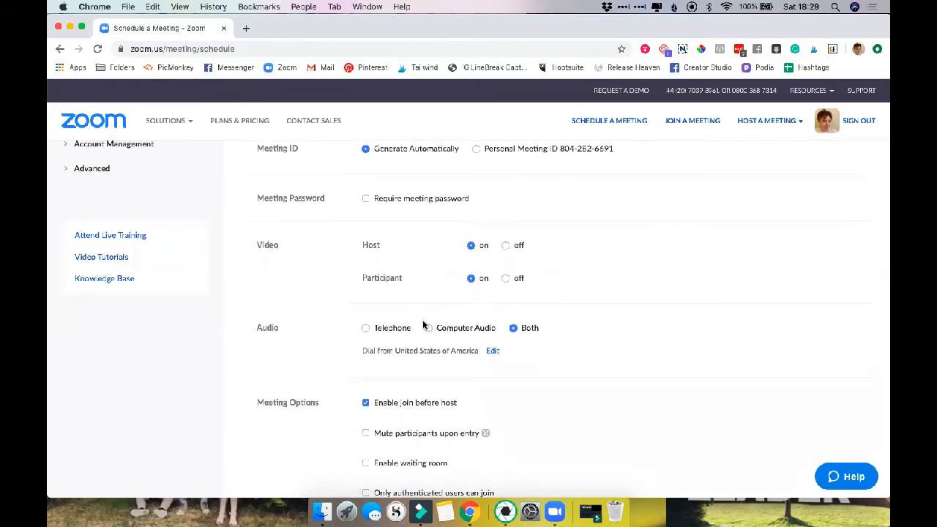
mouse_move(429, 332)
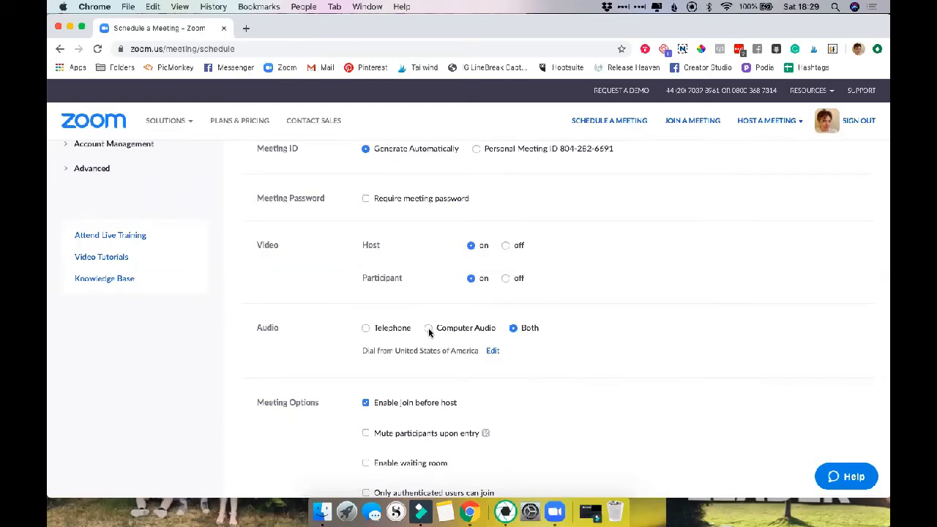
click(429, 327)
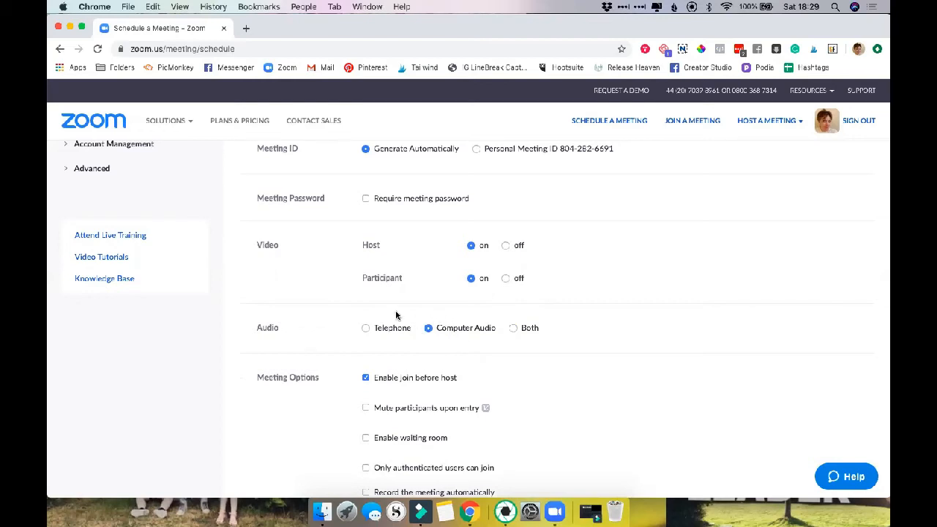
scroll(down, 3)
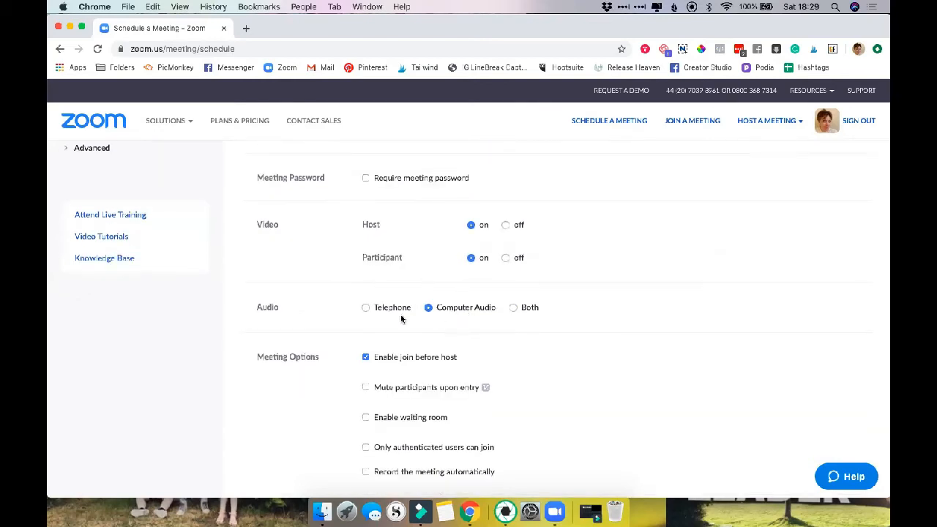
mouse_move(326, 311)
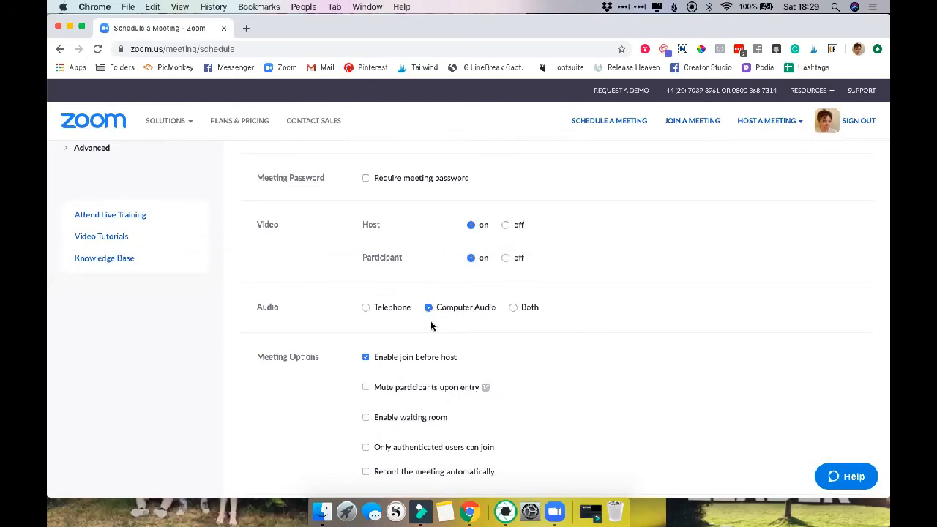
scroll(down, 3)
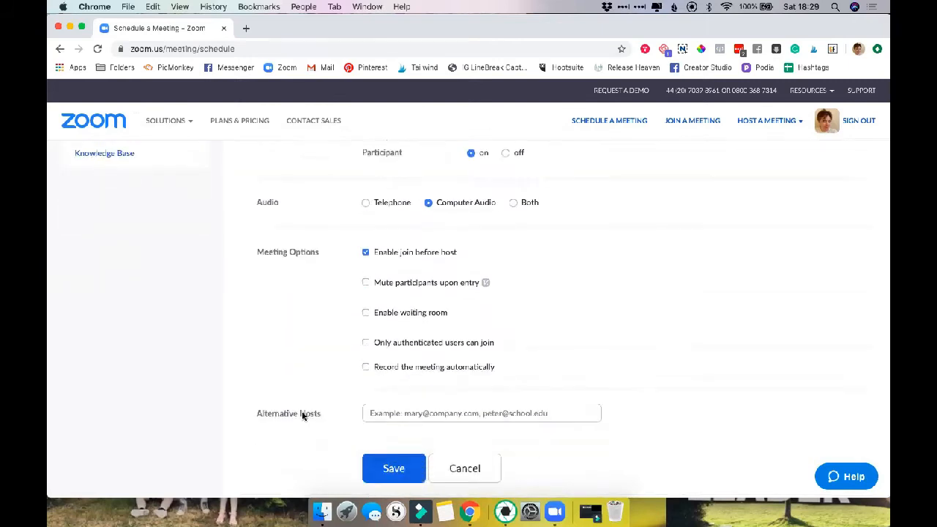
Review the meeting options, with No Fixed Time recurrence and join before host enabled
scroll(down, 3)
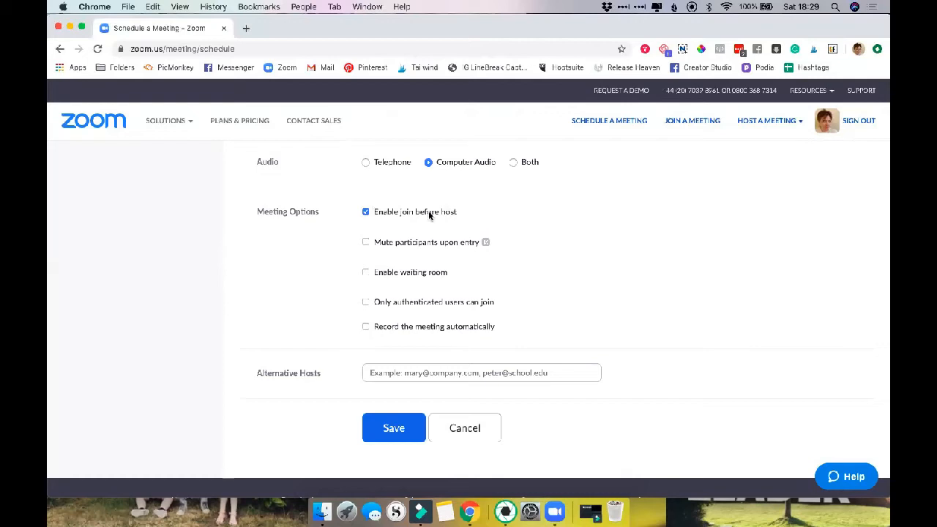
mouse_move(422, 218)
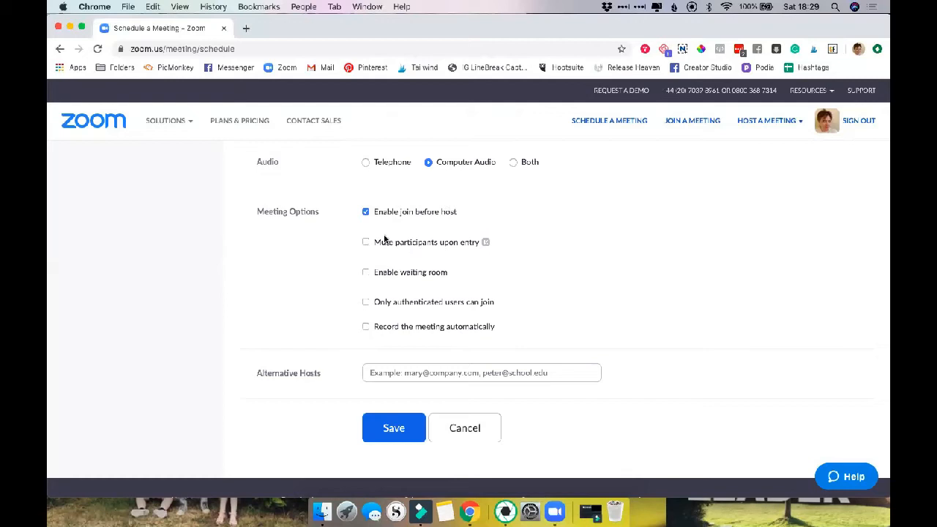
mouse_move(370, 238)
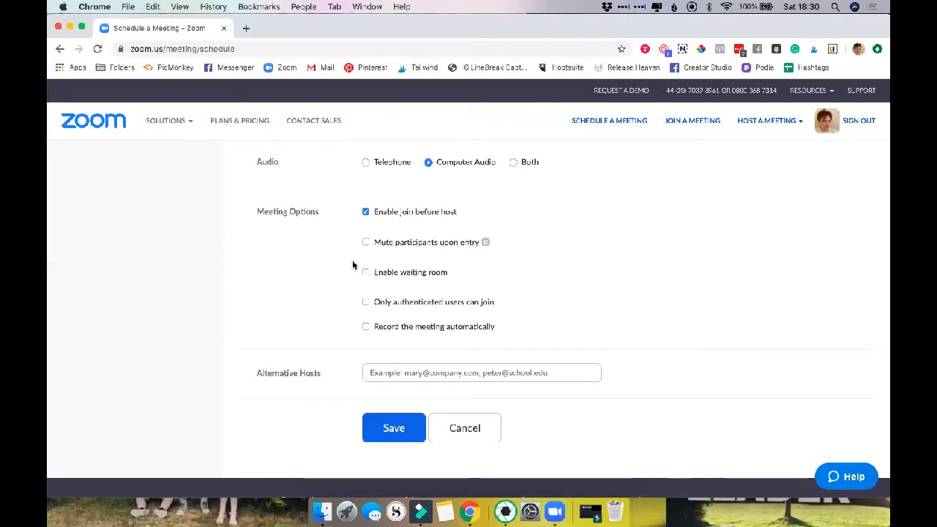
mouse_move(404, 221)
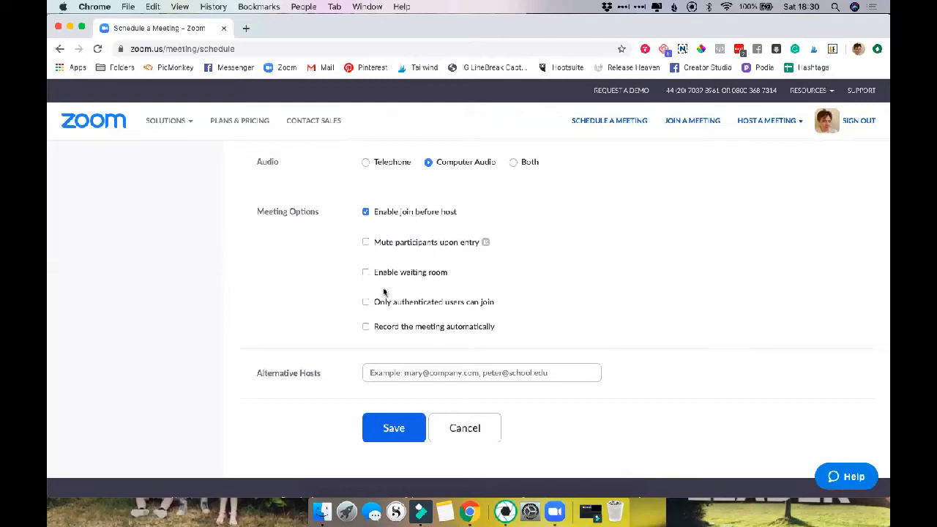
mouse_move(398, 275)
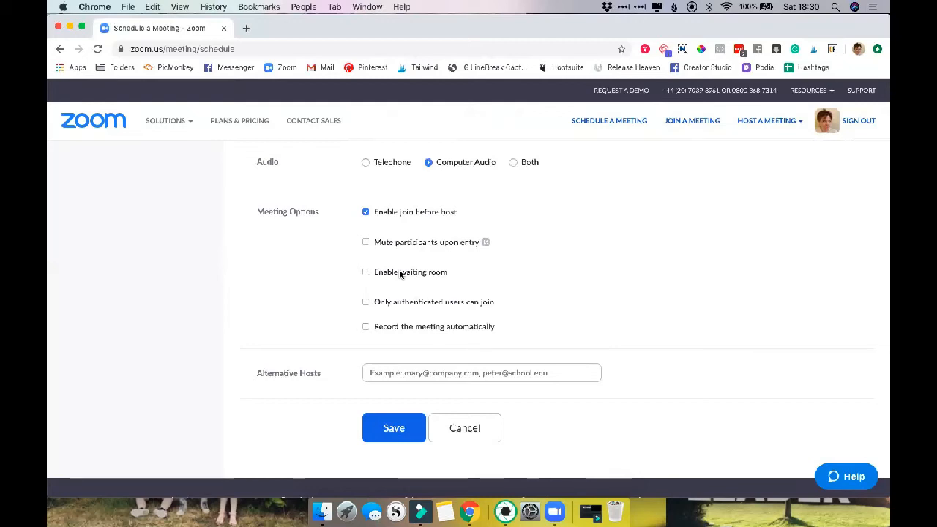
mouse_move(399, 297)
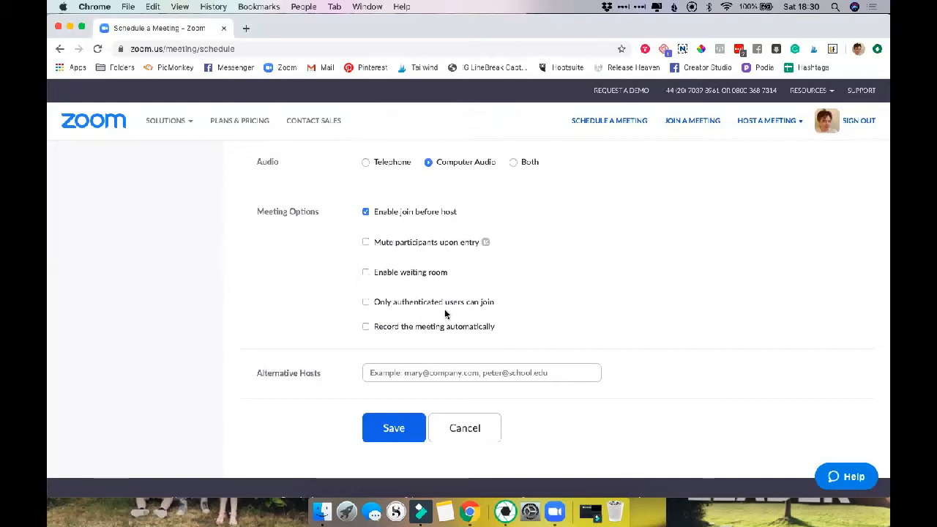
mouse_move(373, 318)
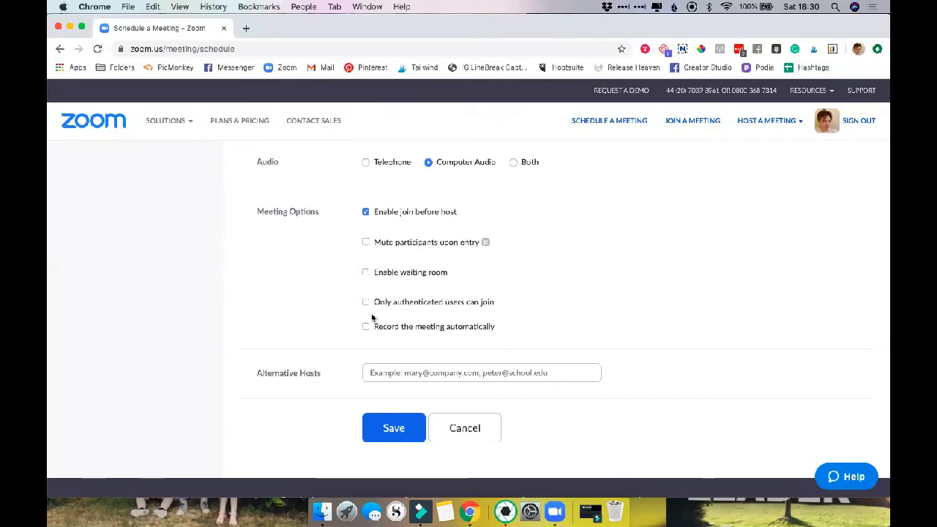
mouse_move(393, 316)
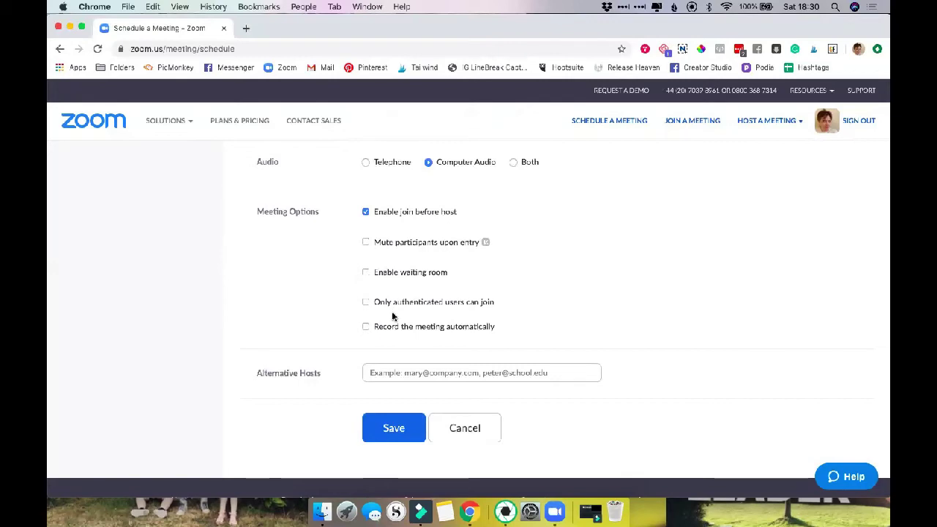
scroll(down, 3)
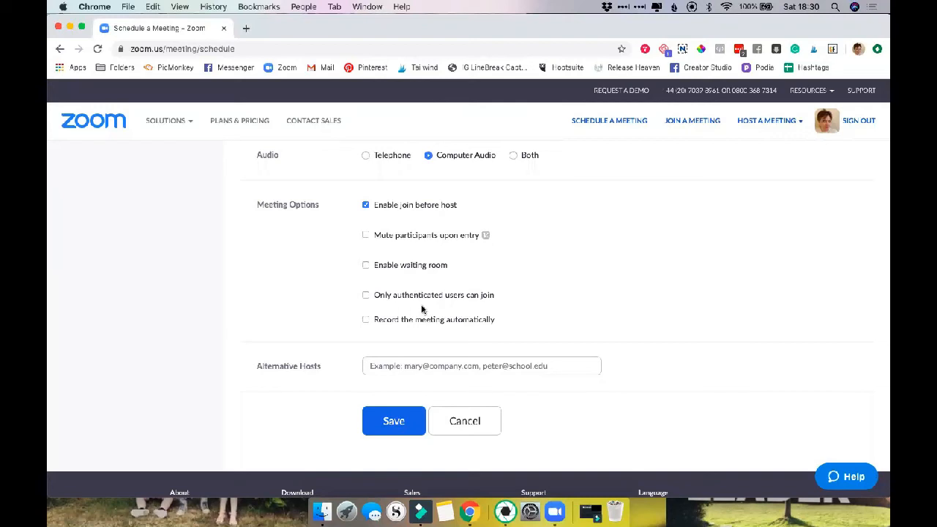
mouse_move(372, 304)
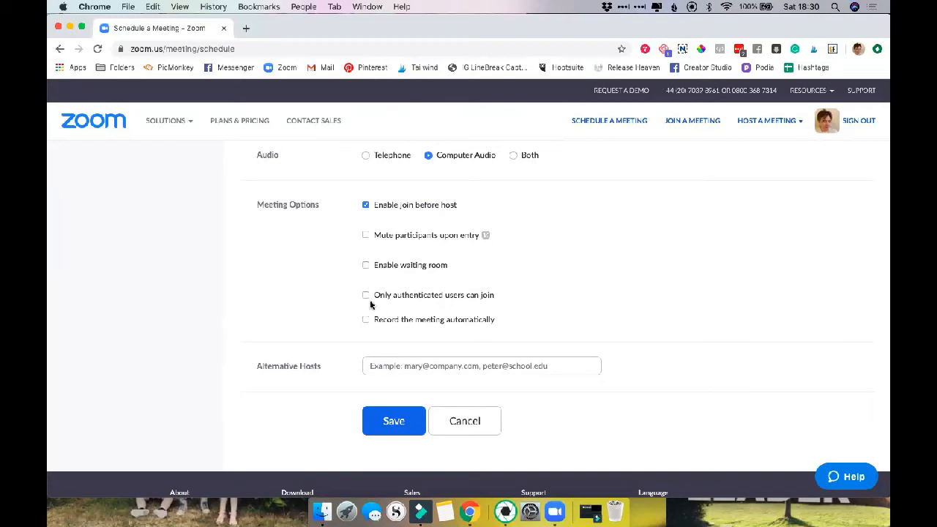
mouse_move(377, 336)
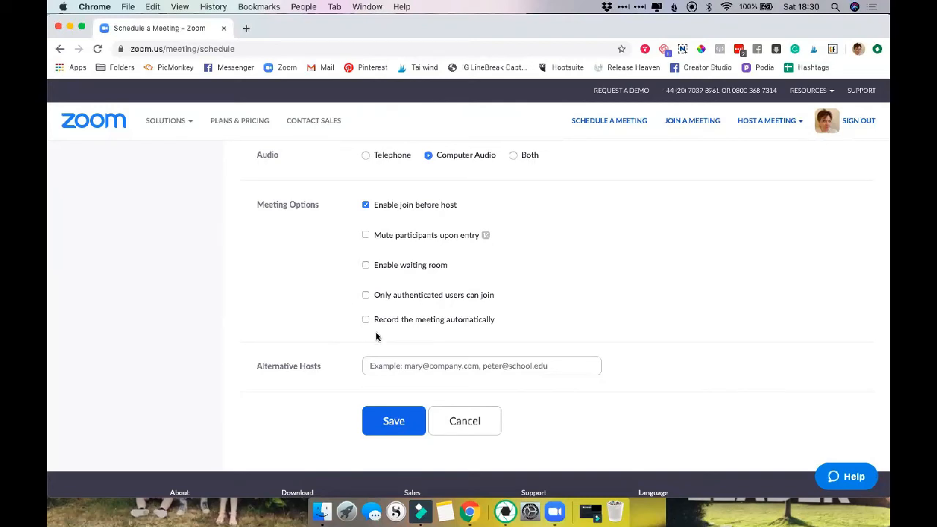
mouse_move(308, 288)
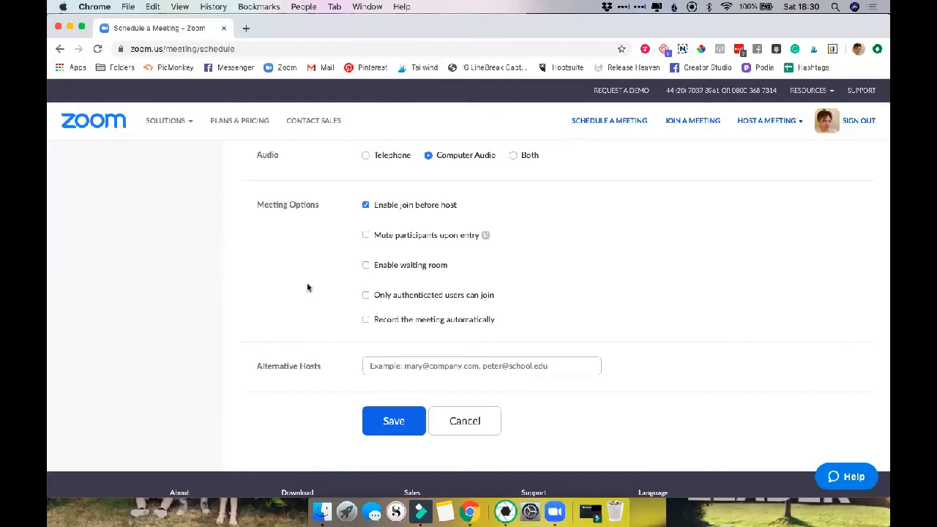
scroll(up, 3)
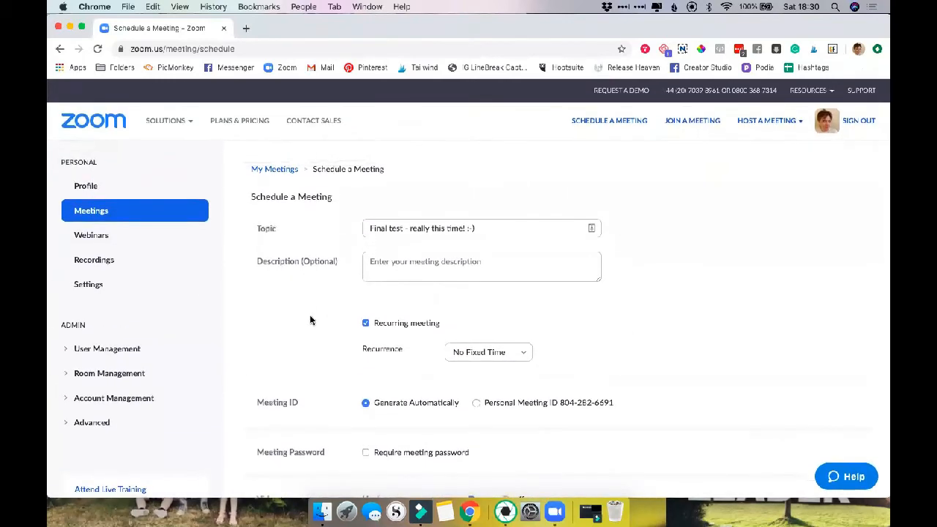
scroll(down, 3)
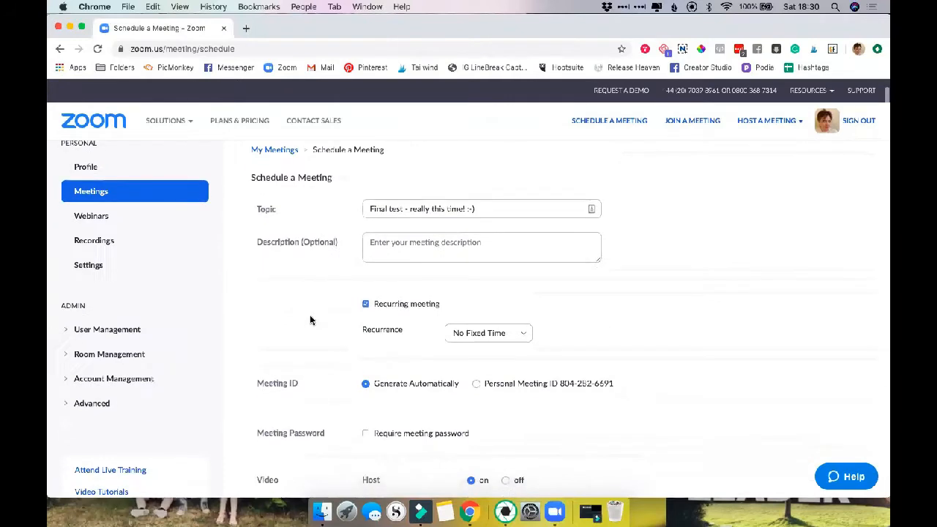
scroll(down, 3)
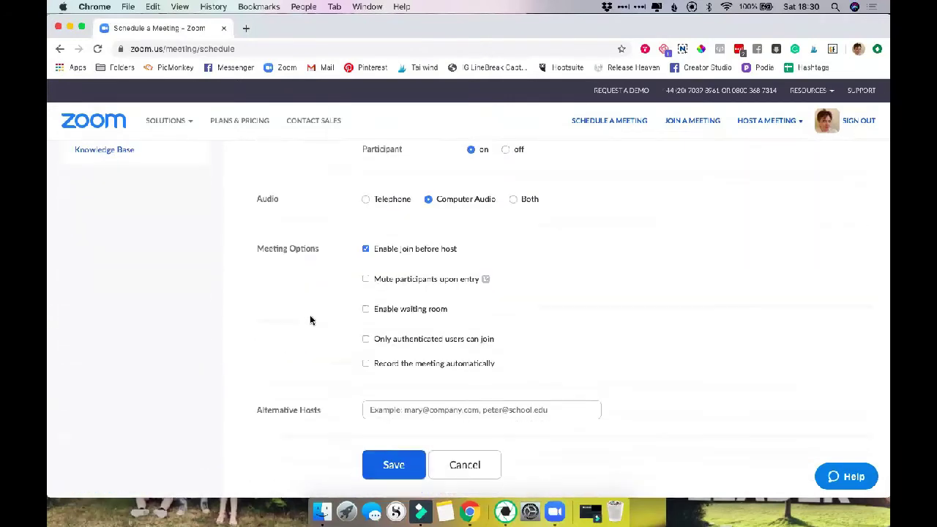
click(366, 272)
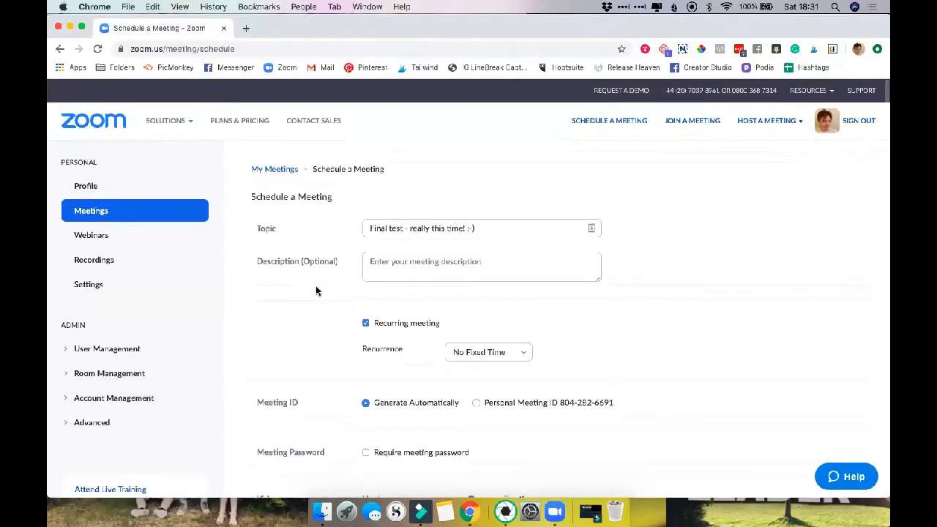
scroll(down, 3)
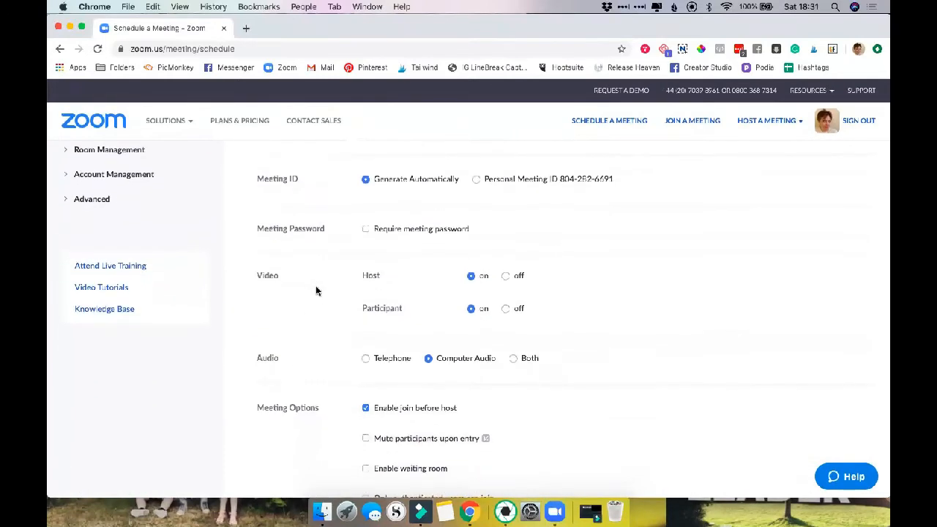
scroll(down, 3)
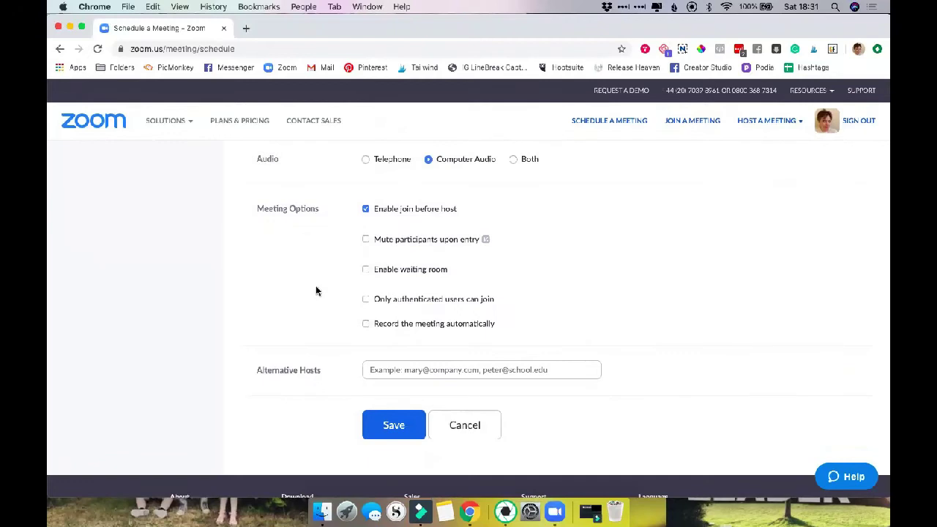
scroll(down, 3)
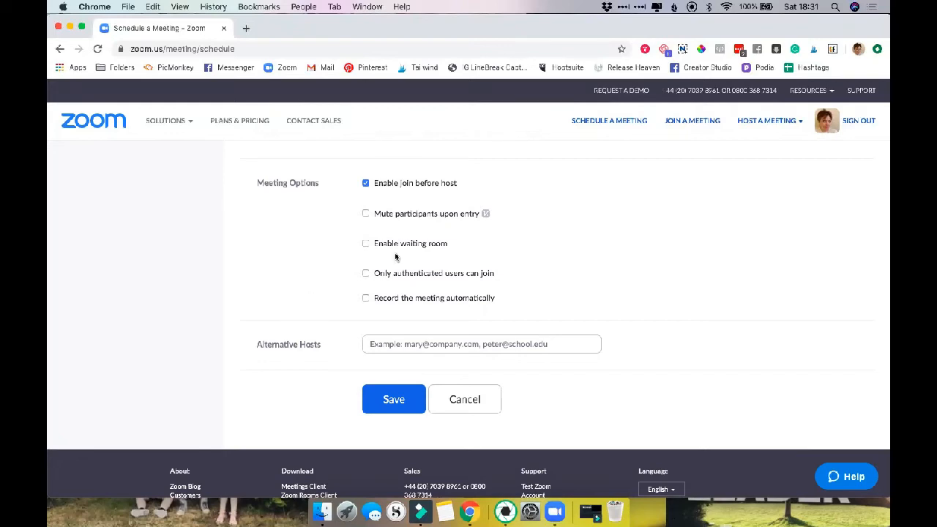
mouse_move(319, 360)
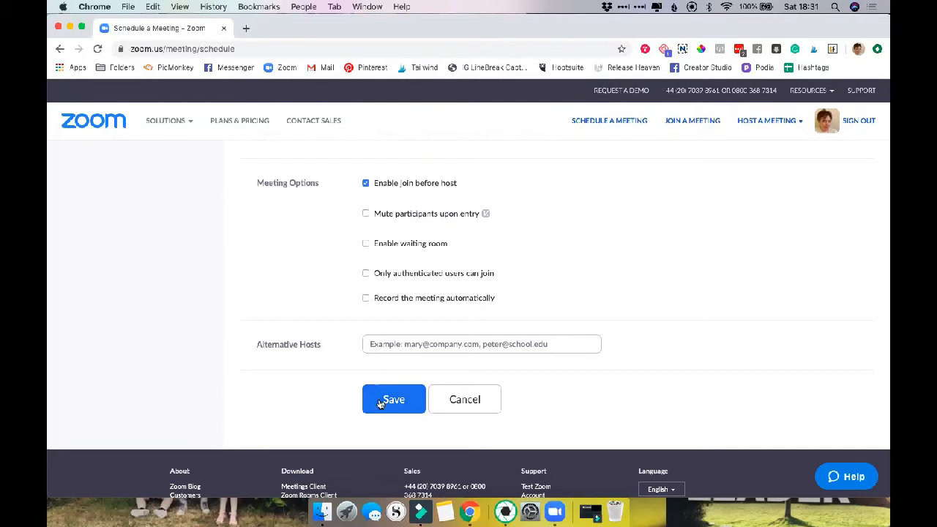
Save the recurring meeting and scroll through its meeting information page
click(393, 399)
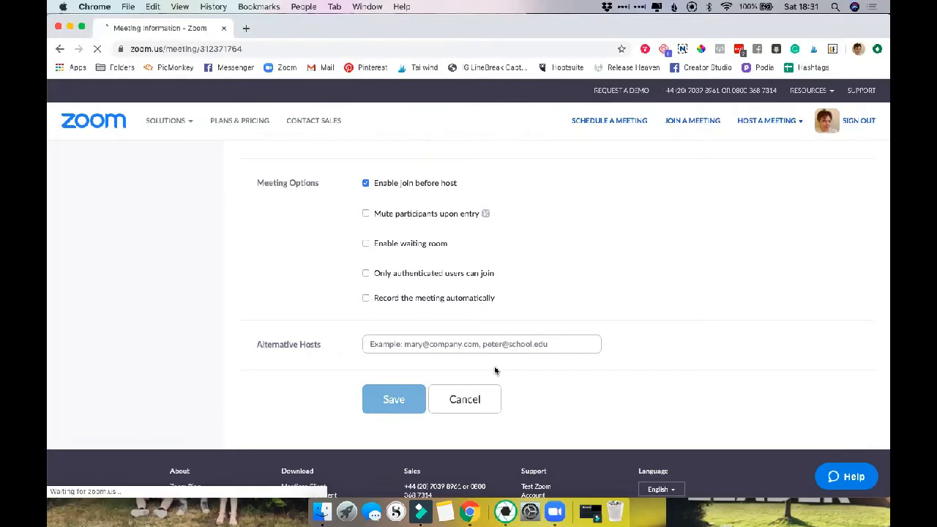
click(393, 399)
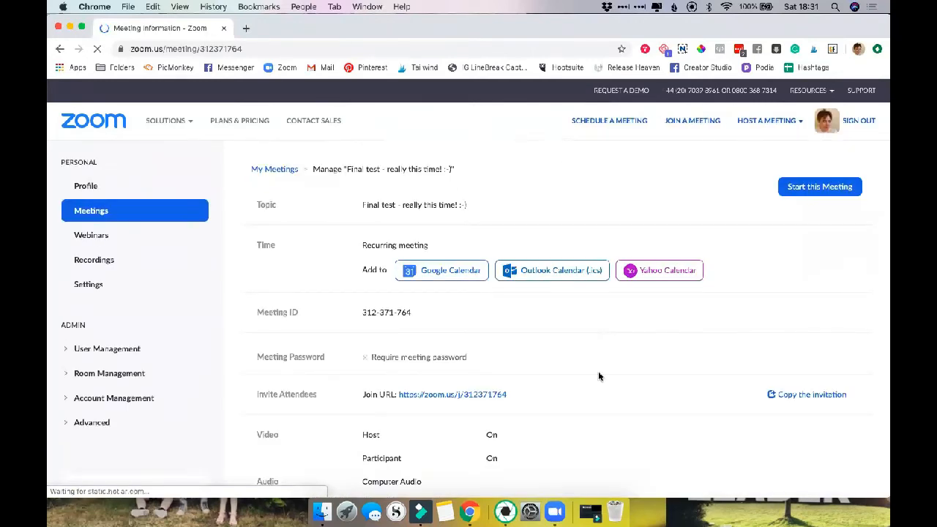
scroll(down, 3)
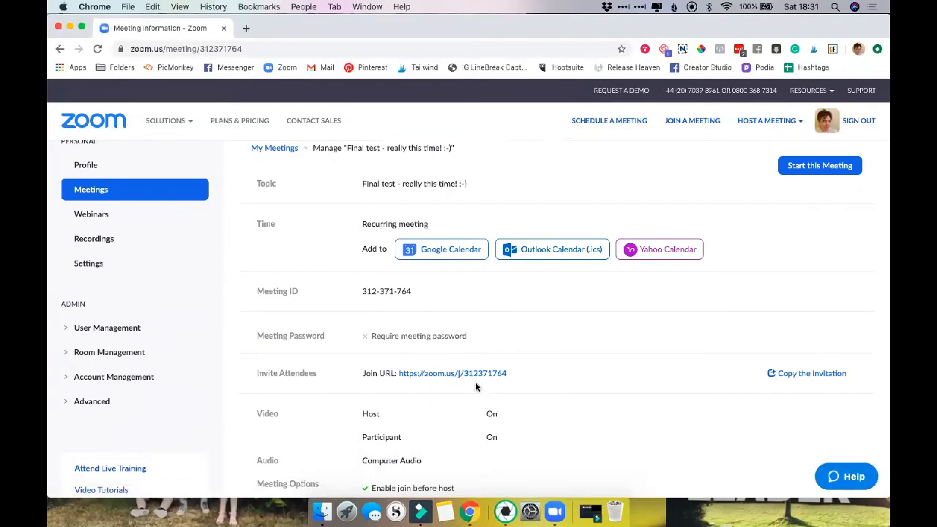
scroll(down, 3)
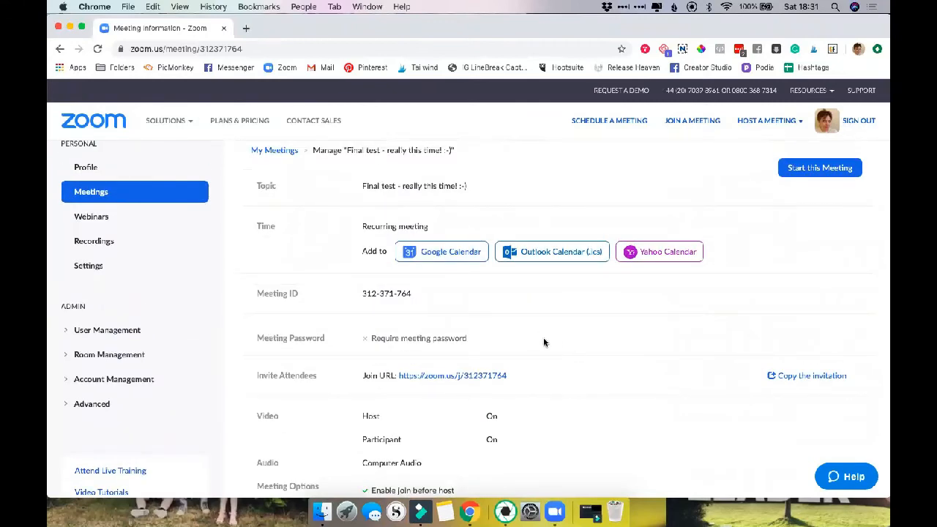
scroll(down, 3)
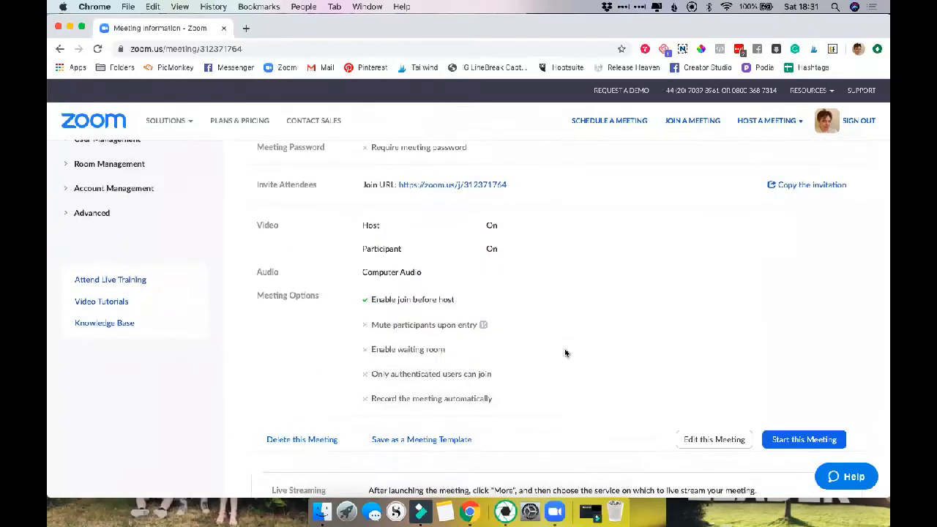
scroll(down, 3)
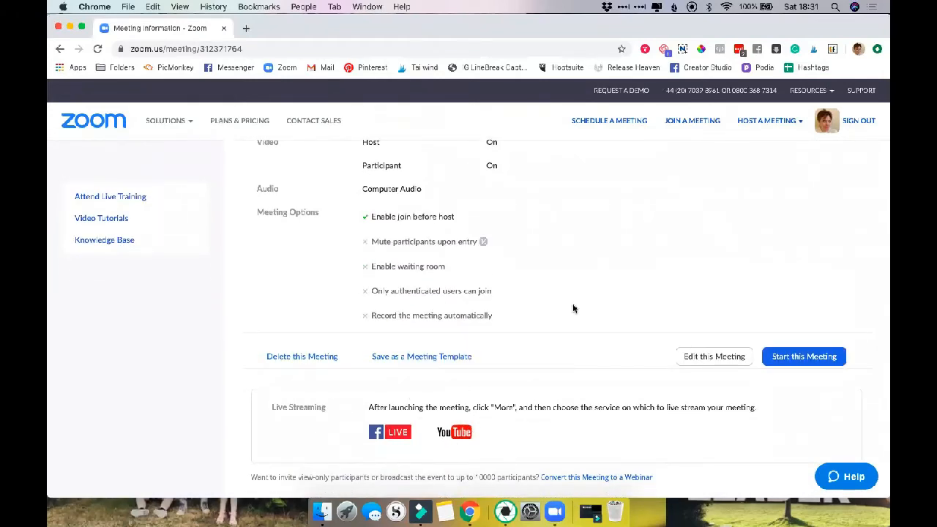
Return to Upcoming Meetings, where the recurring meeting appears with ID 312-371-764
scroll(up, 3)
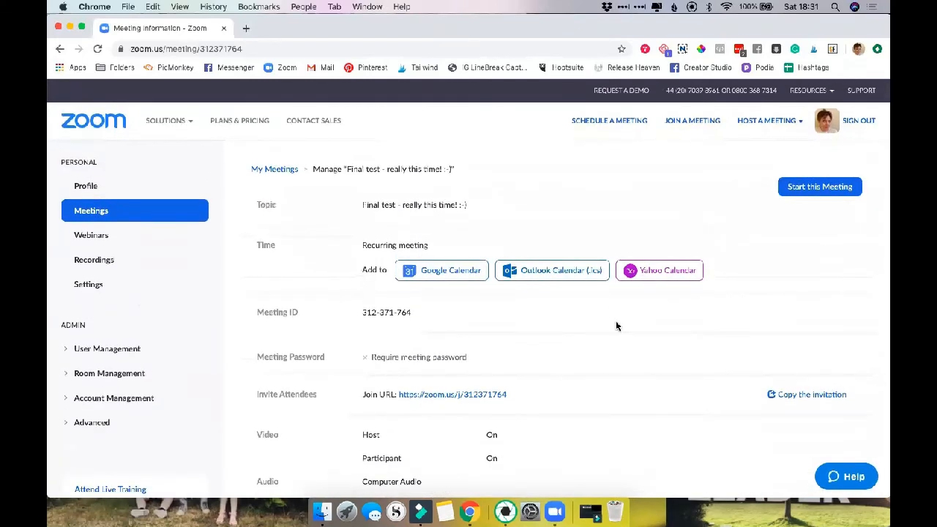
scroll(down, 3)
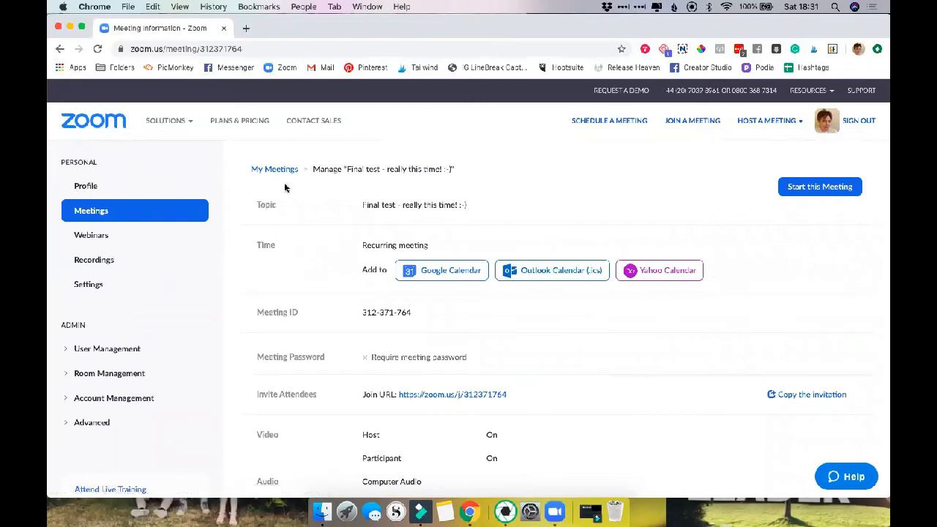
click(275, 169)
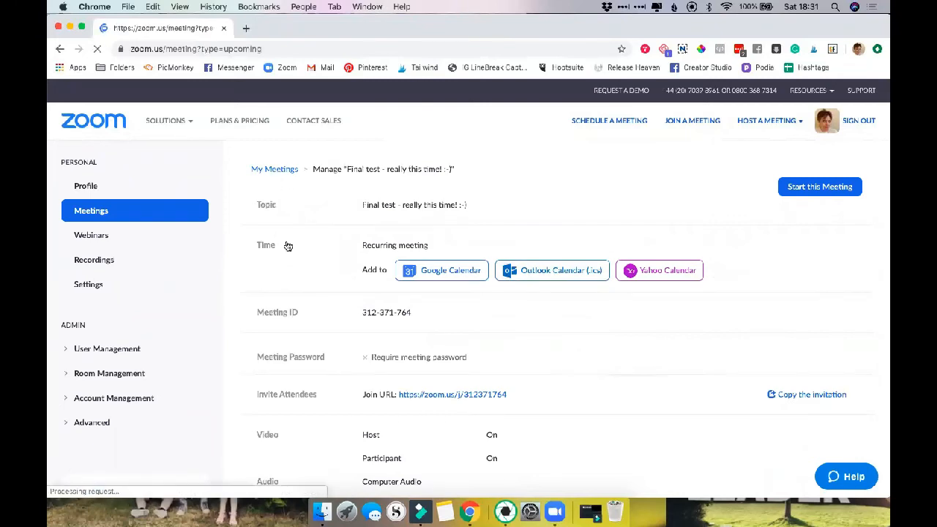
click(274, 169)
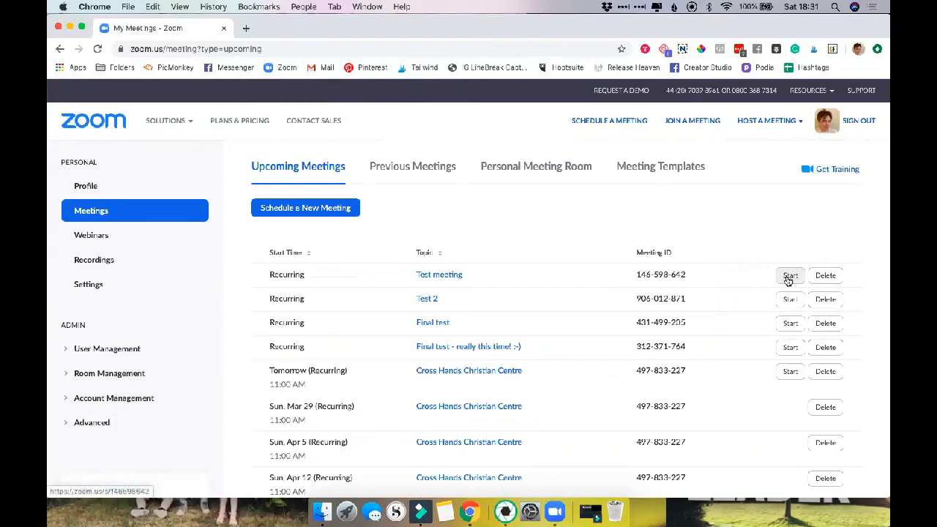
Start the recurring Test meeting (ID 146-598-642), bringing up the Open zoom.us prompt
click(789, 275)
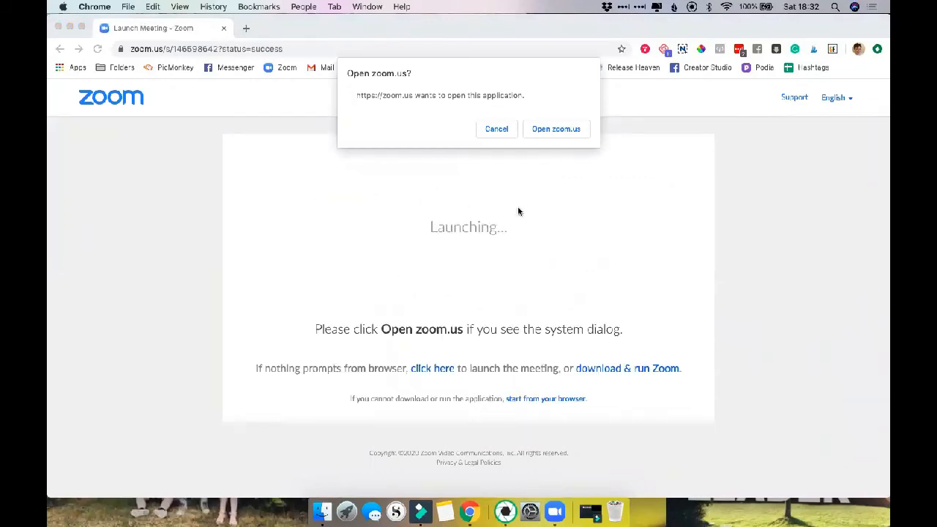
mouse_move(559, 164)
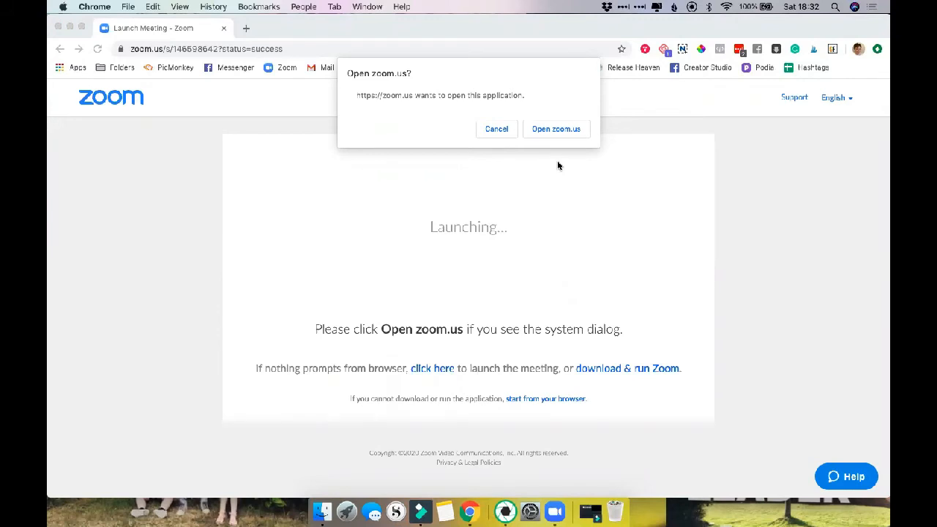
mouse_move(597, 179)
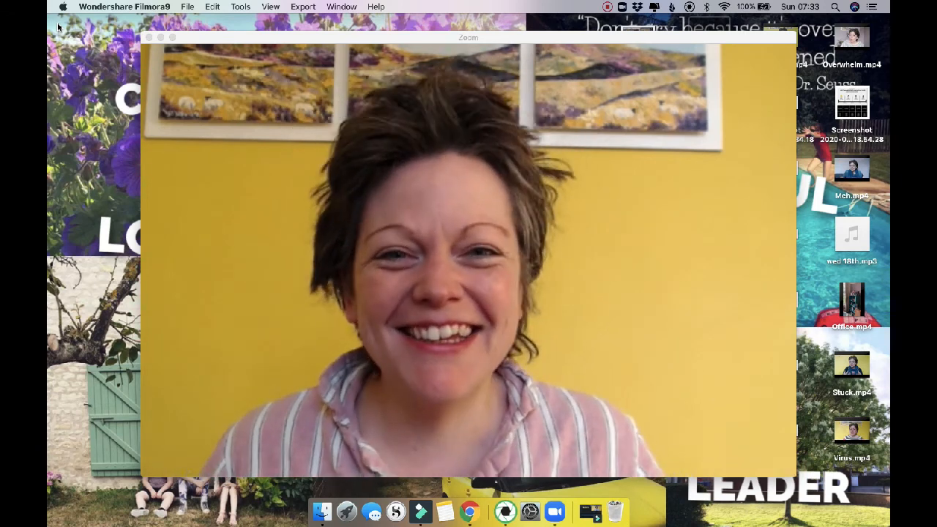
mouse_move(243, 97)
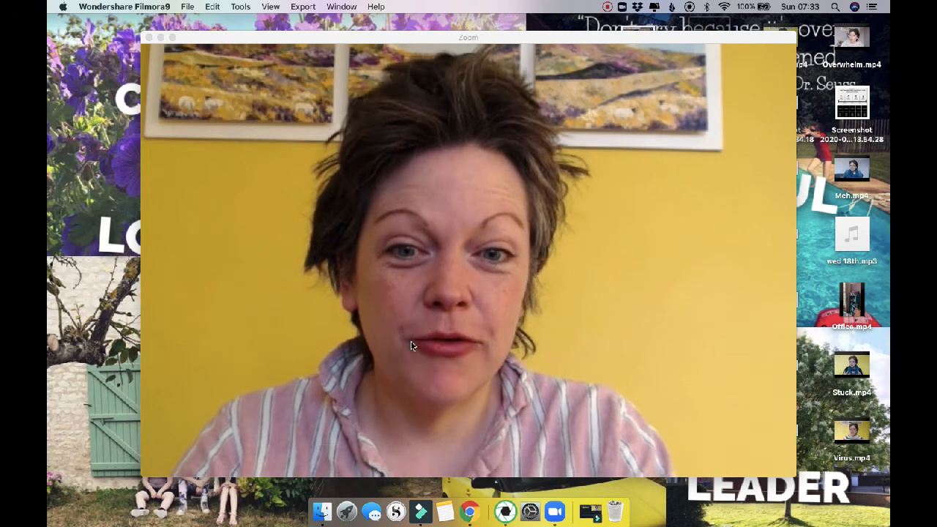
mouse_move(313, 317)
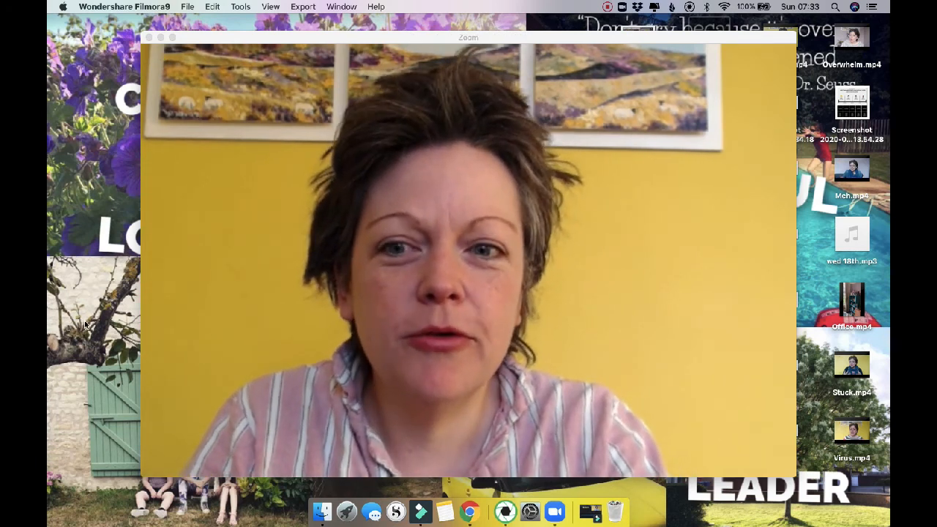
mouse_move(308, 291)
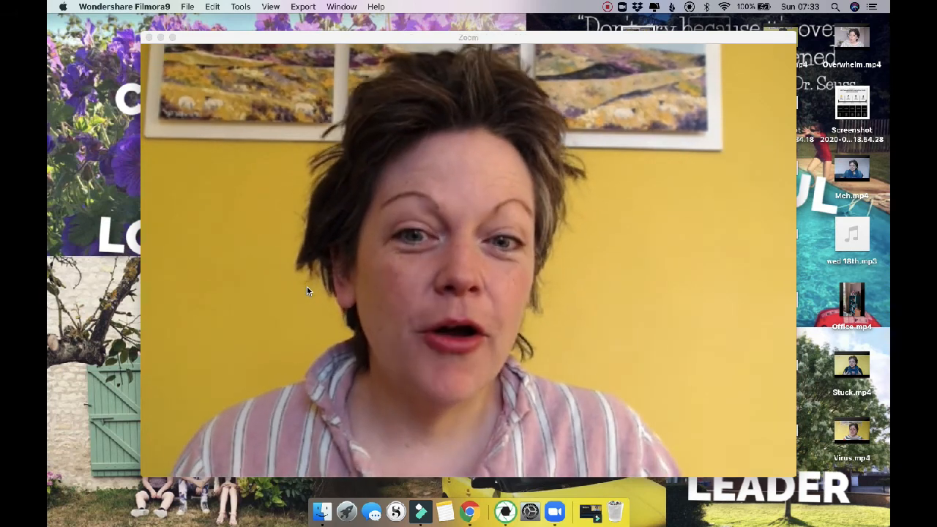
mouse_move(216, 441)
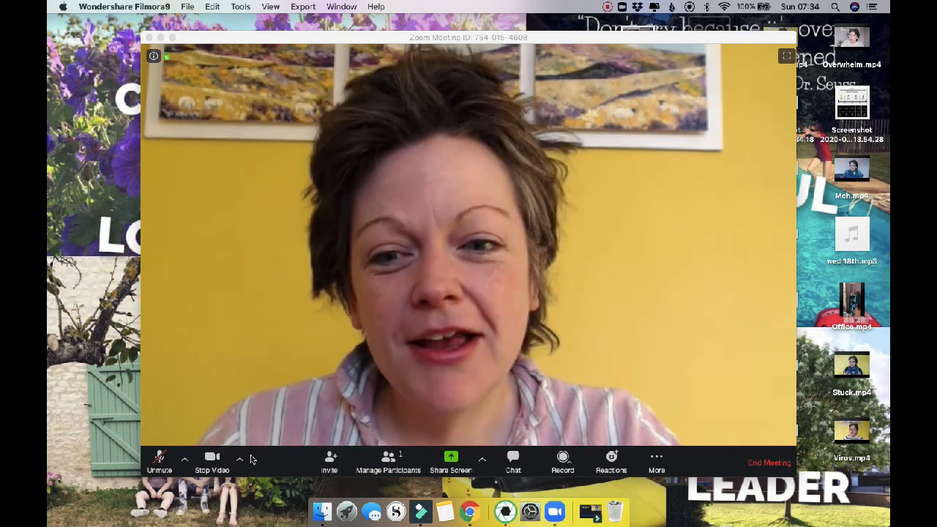
mouse_move(292, 458)
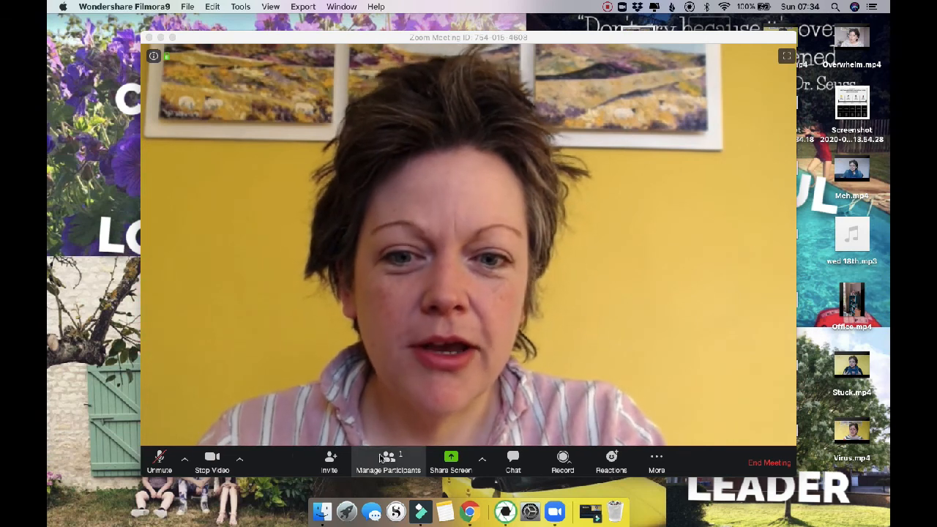
click(390, 457)
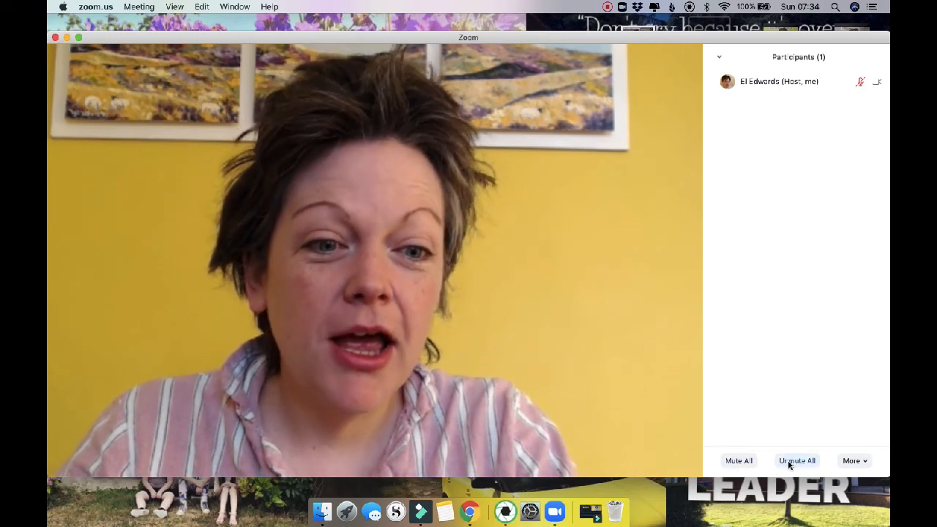
click(853, 460)
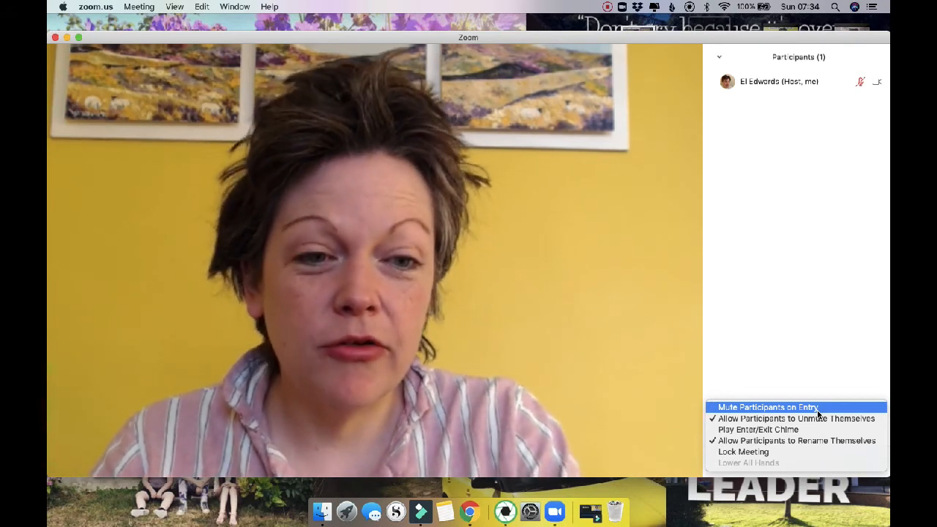
click(767, 408)
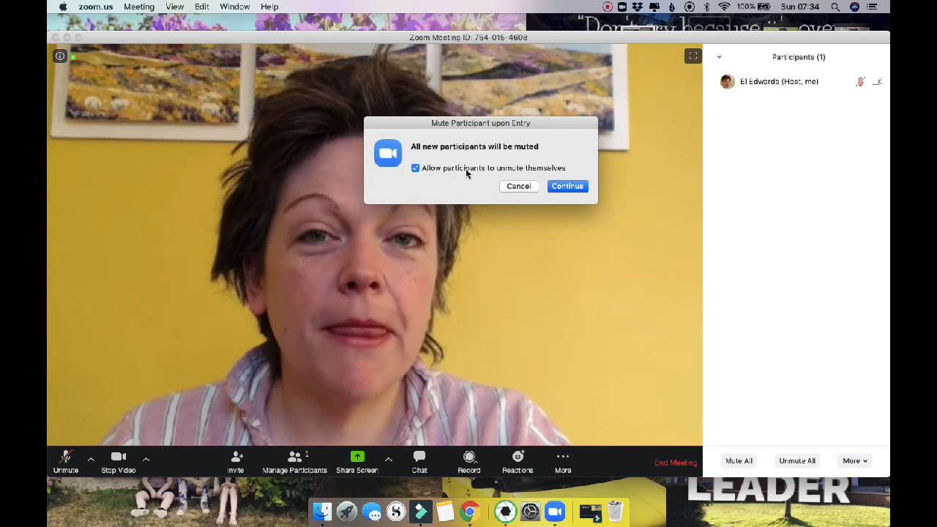
click(567, 186)
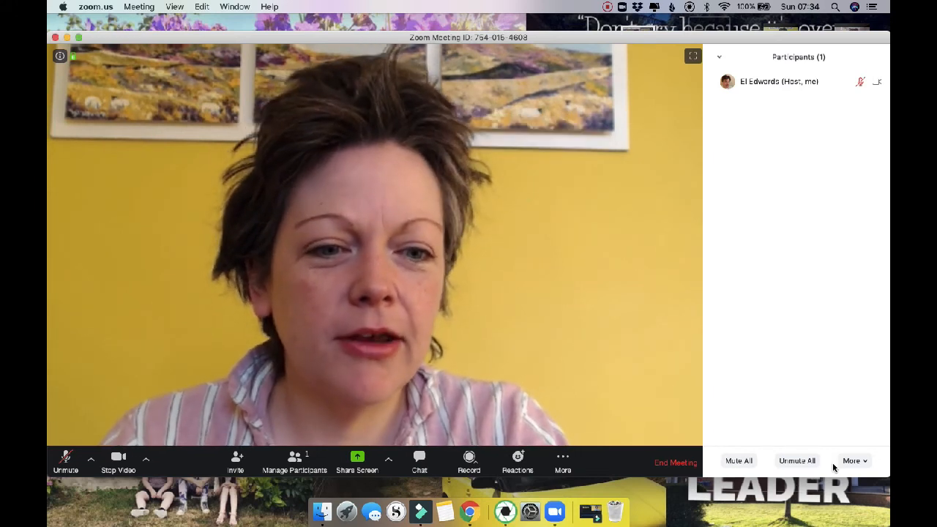
click(853, 460)
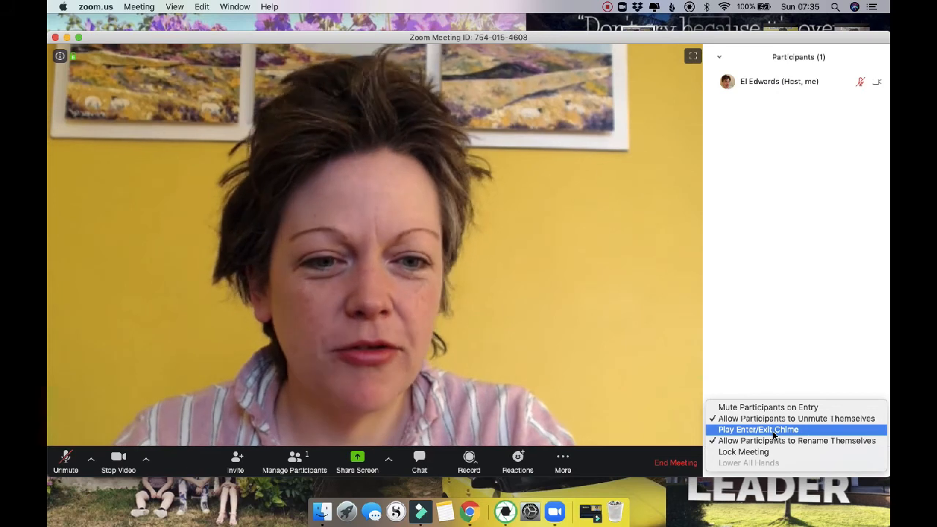
mouse_move(765, 451)
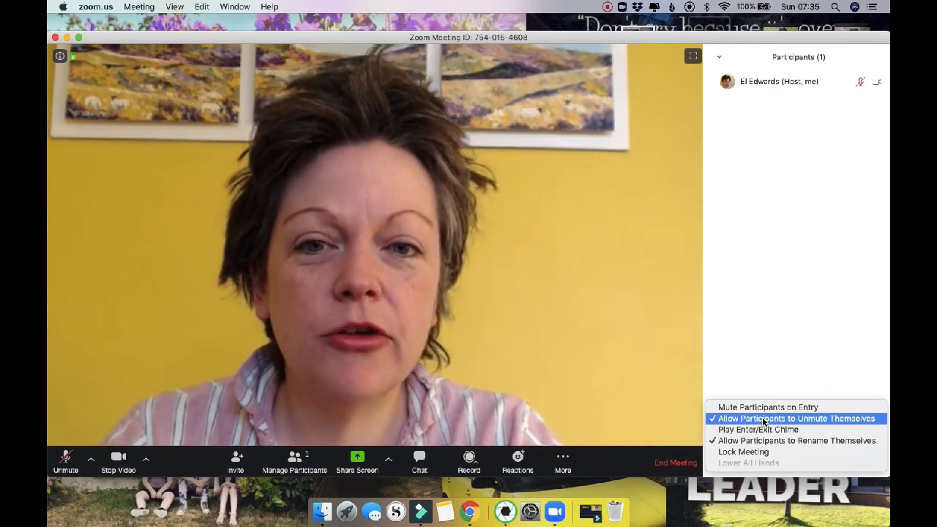
click(797, 418)
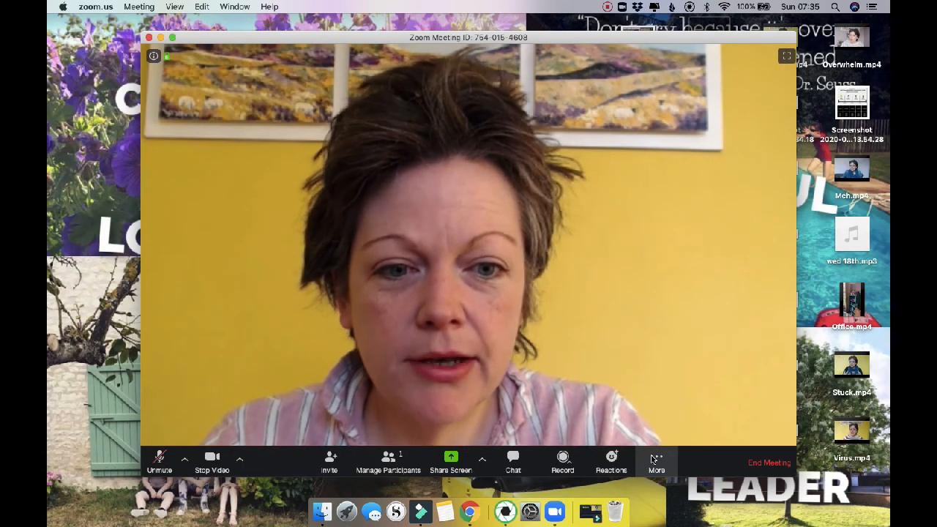
click(656, 457)
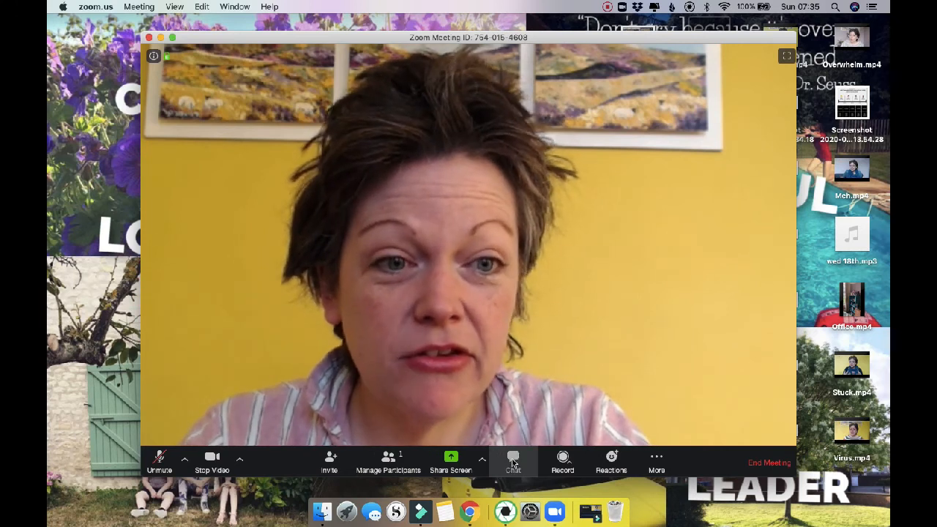
click(512, 457)
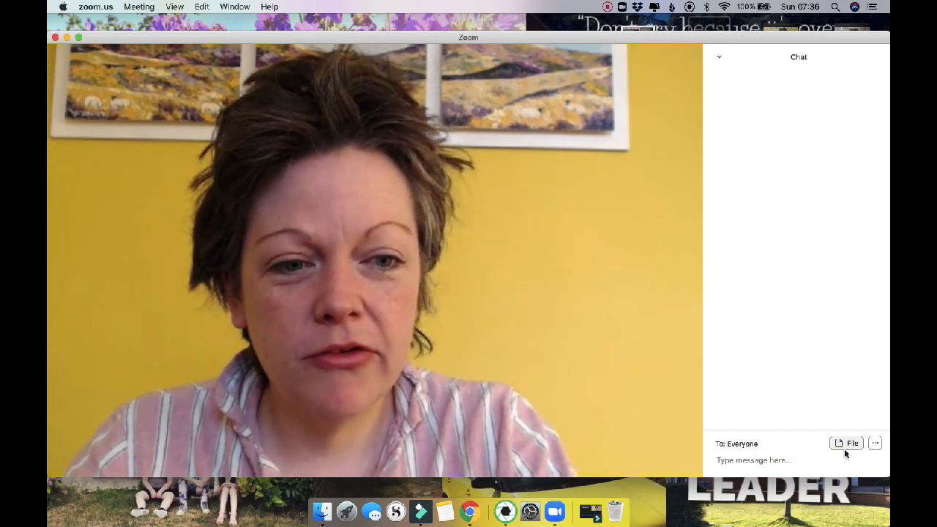
click(875, 443)
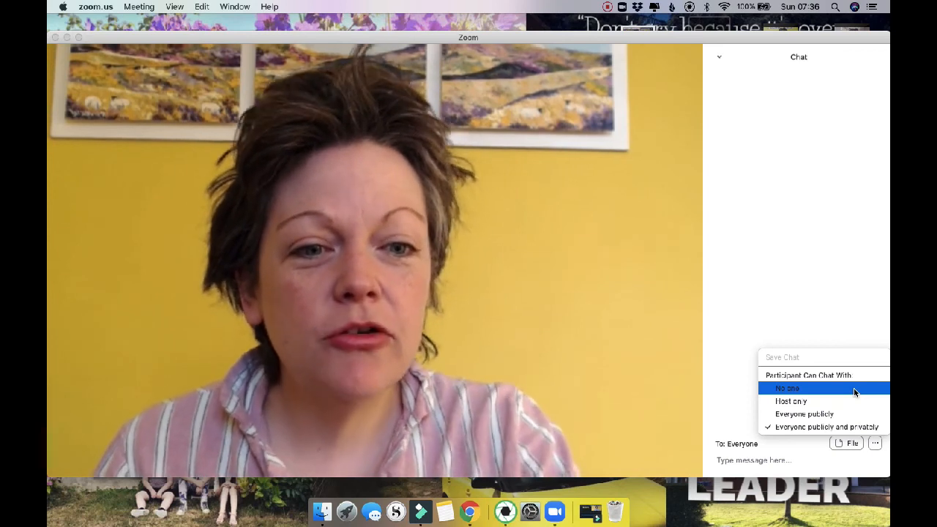
mouse_move(797, 389)
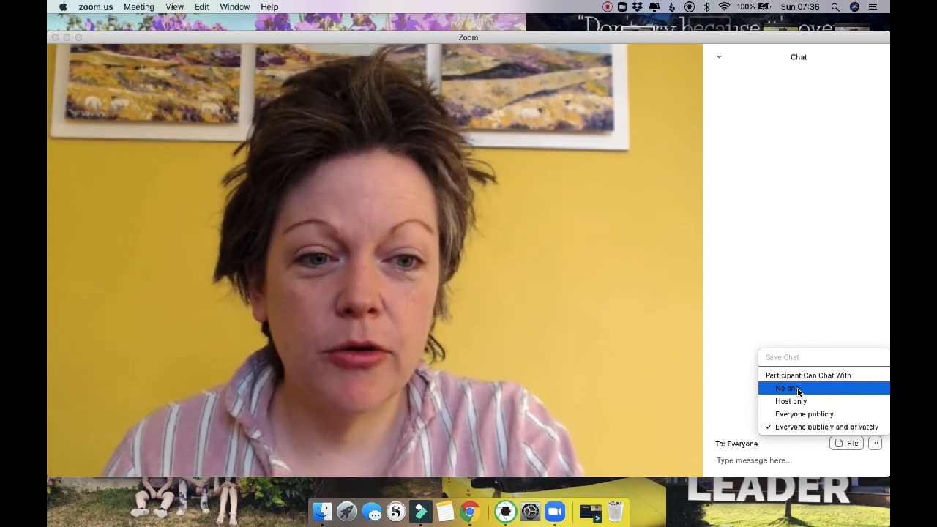
mouse_move(798, 401)
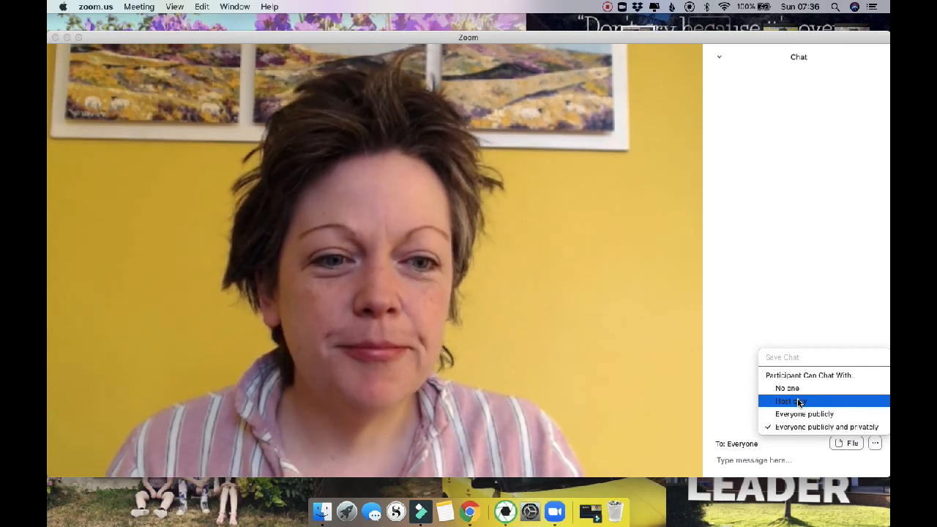
mouse_move(809, 414)
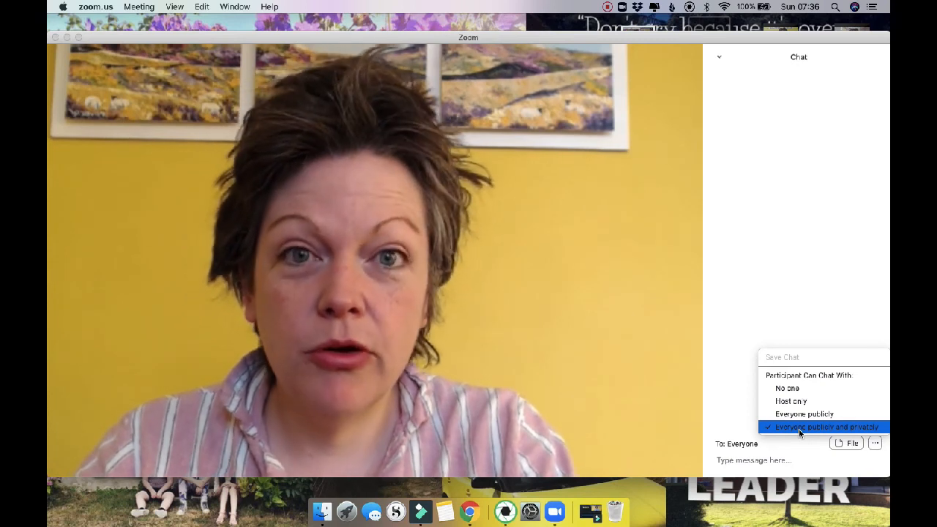
click(719, 57)
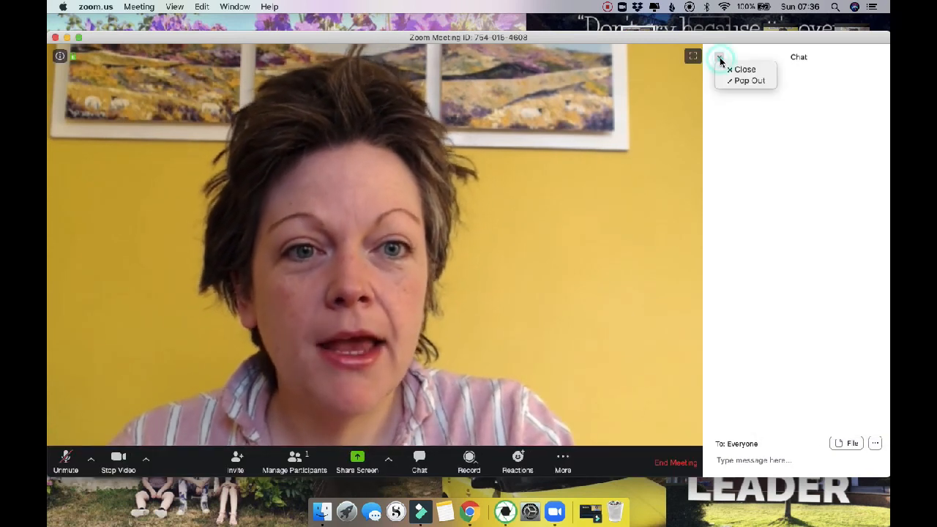
click(734, 69)
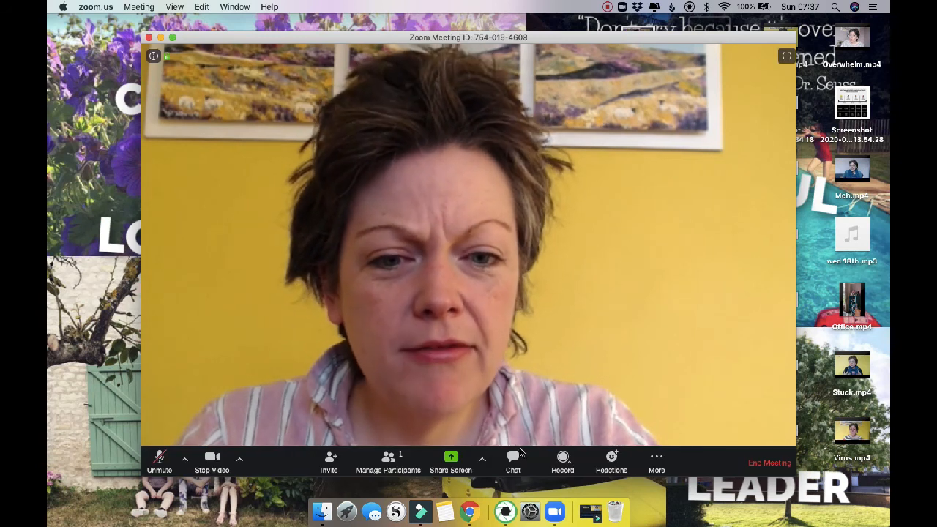
click(512, 457)
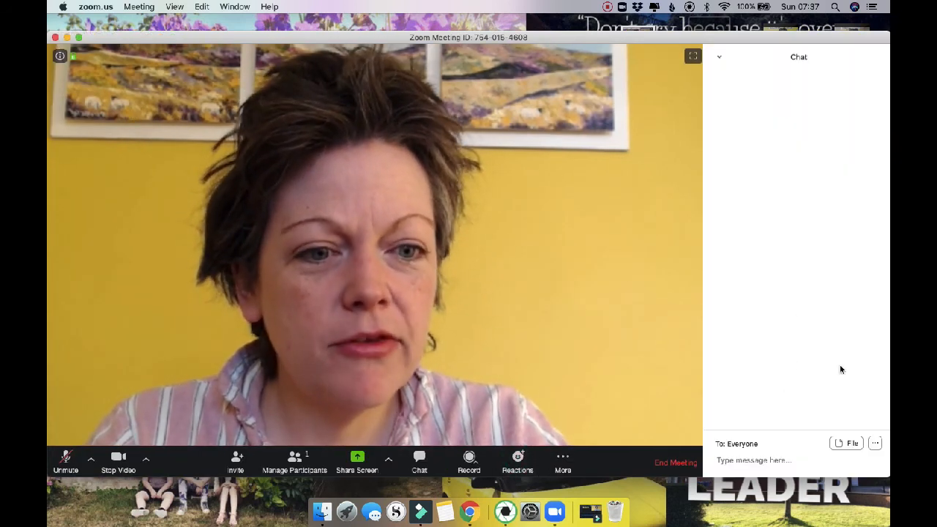
click(875, 443)
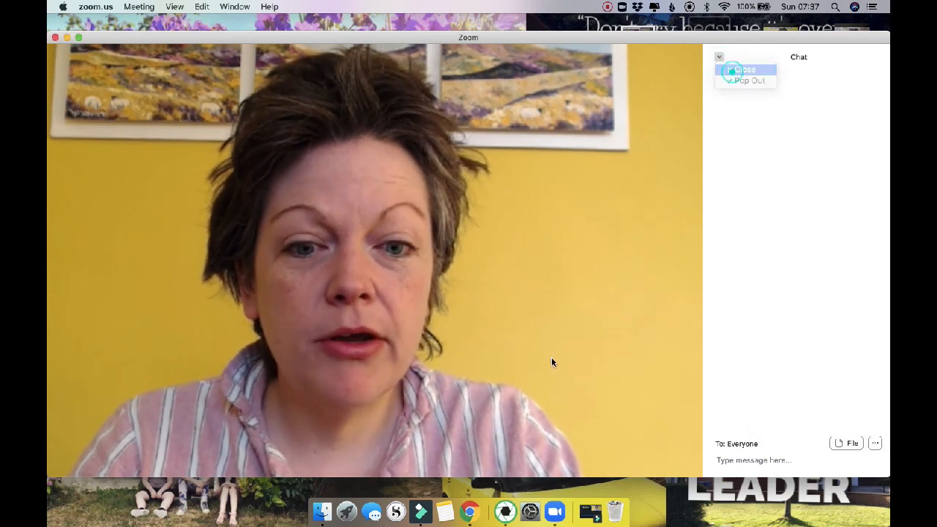
click(743, 69)
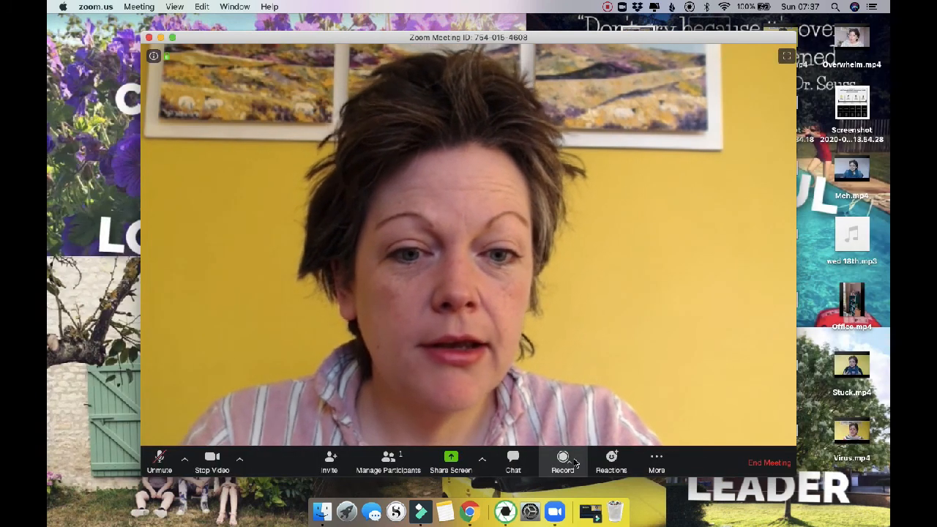
click(562, 461)
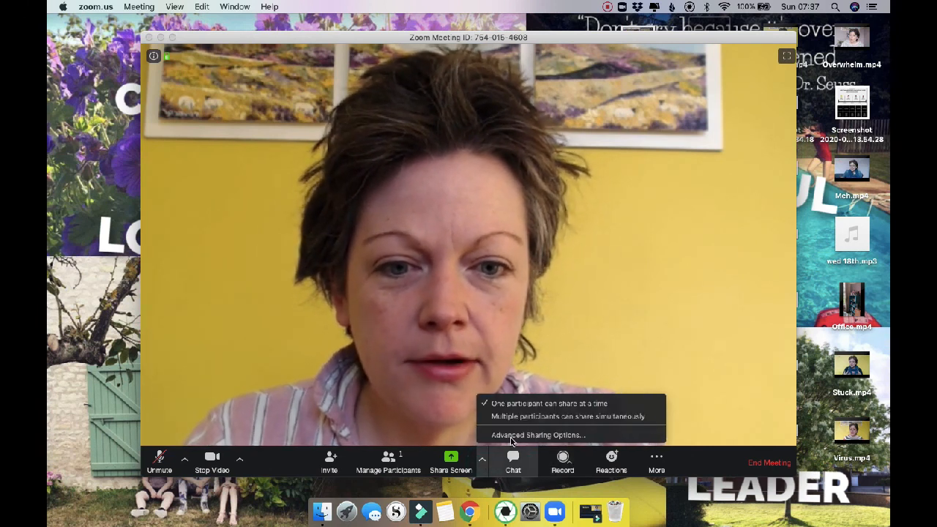
click(537, 435)
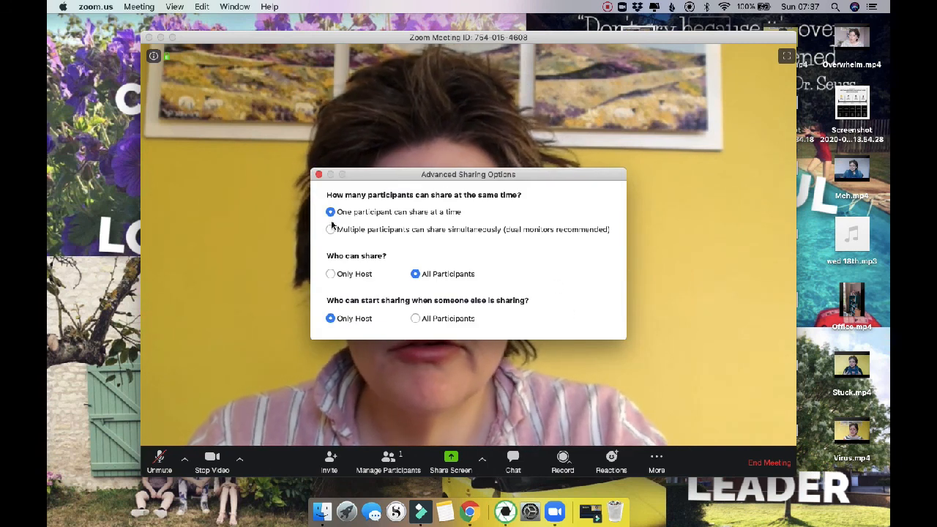
click(320, 174)
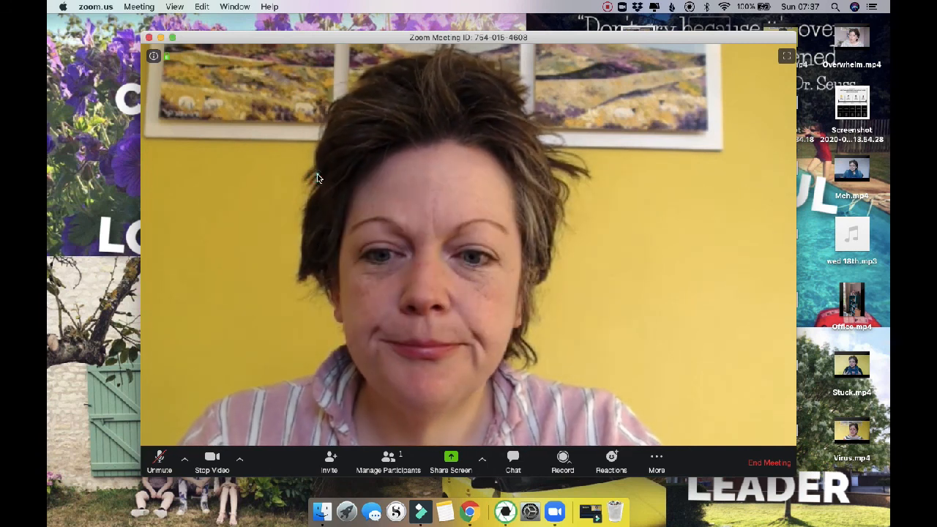
mouse_move(338, 413)
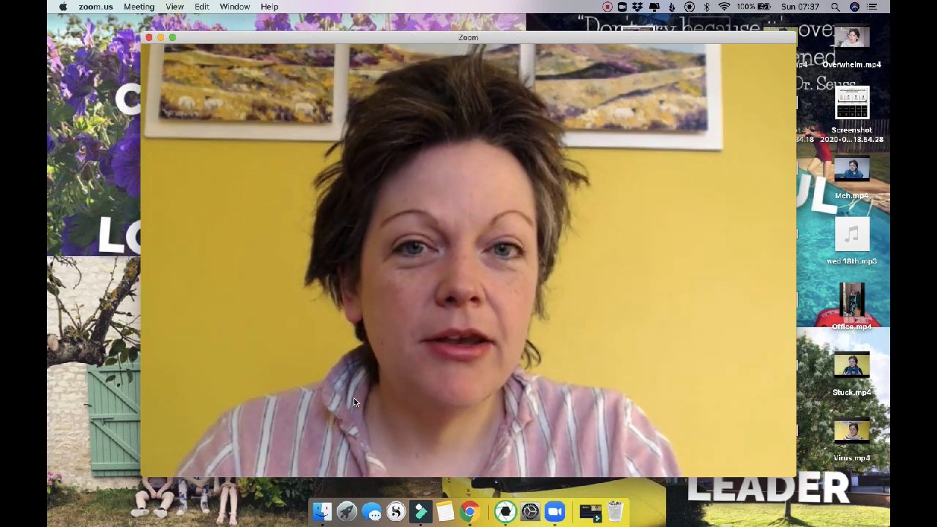
mouse_move(422, 365)
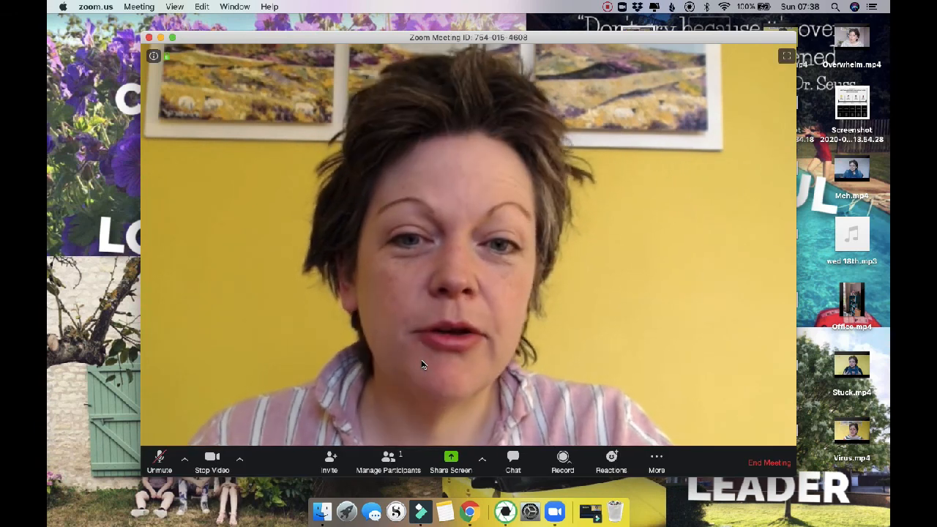